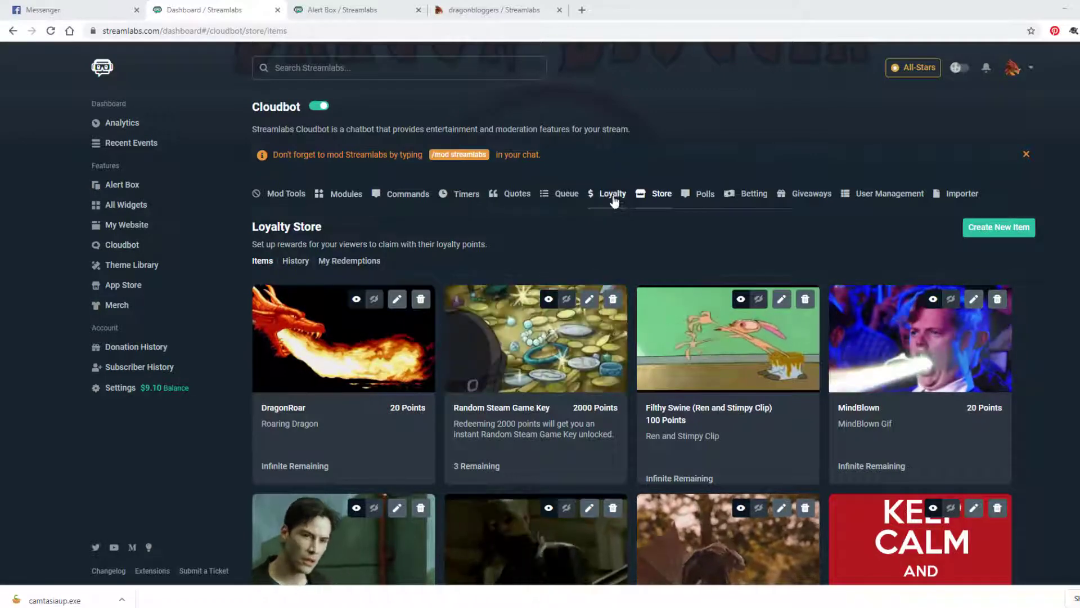
Review the loyalty system settings, keeping loyalty enabled, and return to the store items
{"action": "left_click", "coordinate": [612, 193]}
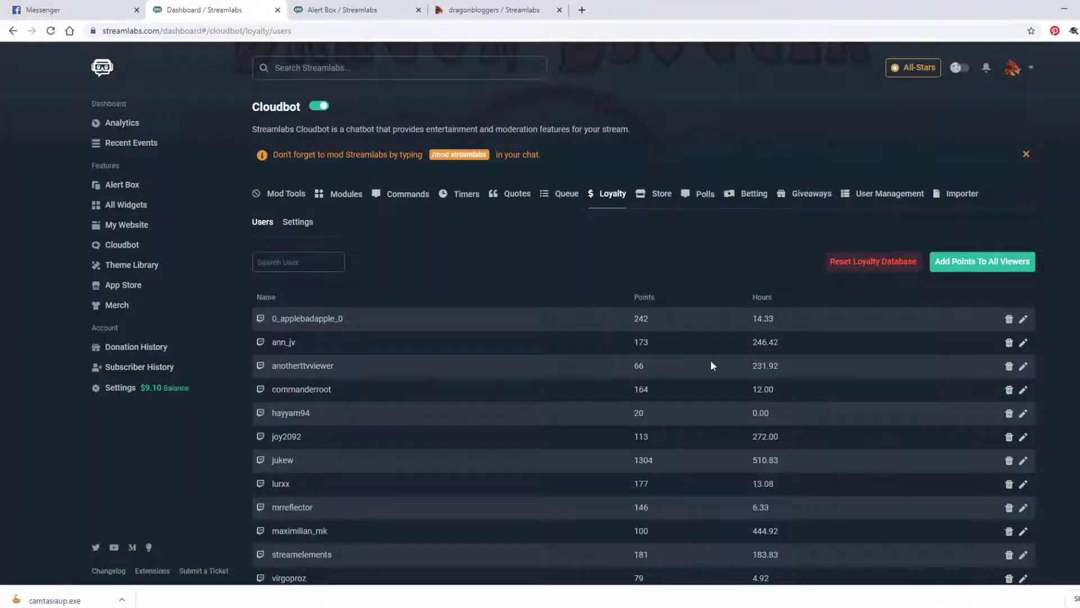
{"action": "left_click", "coordinate": [297, 222]}
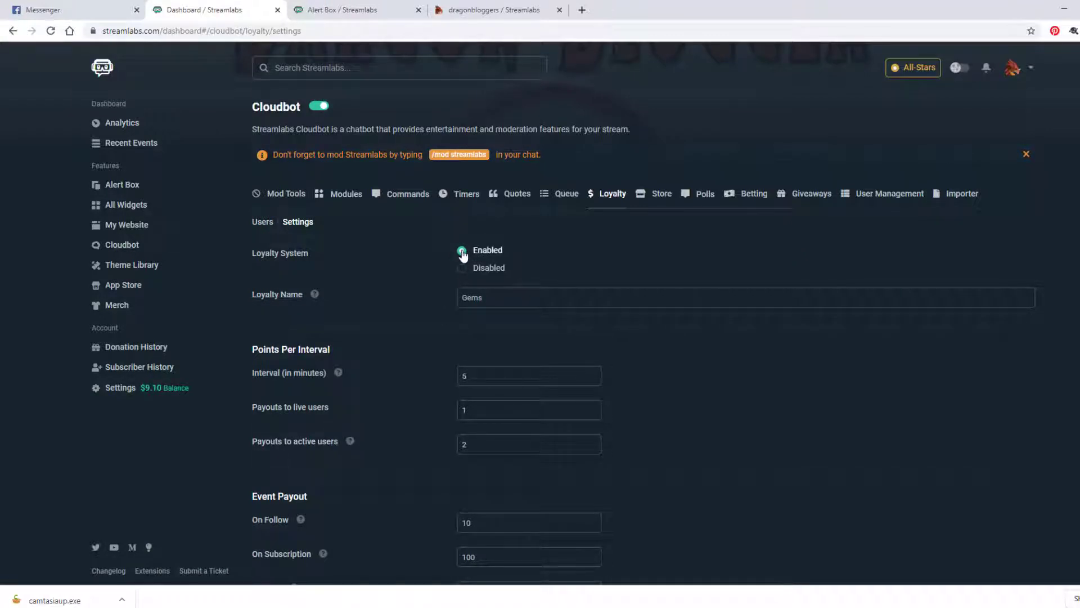
{"action": "left_click", "coordinate": [461, 250]}
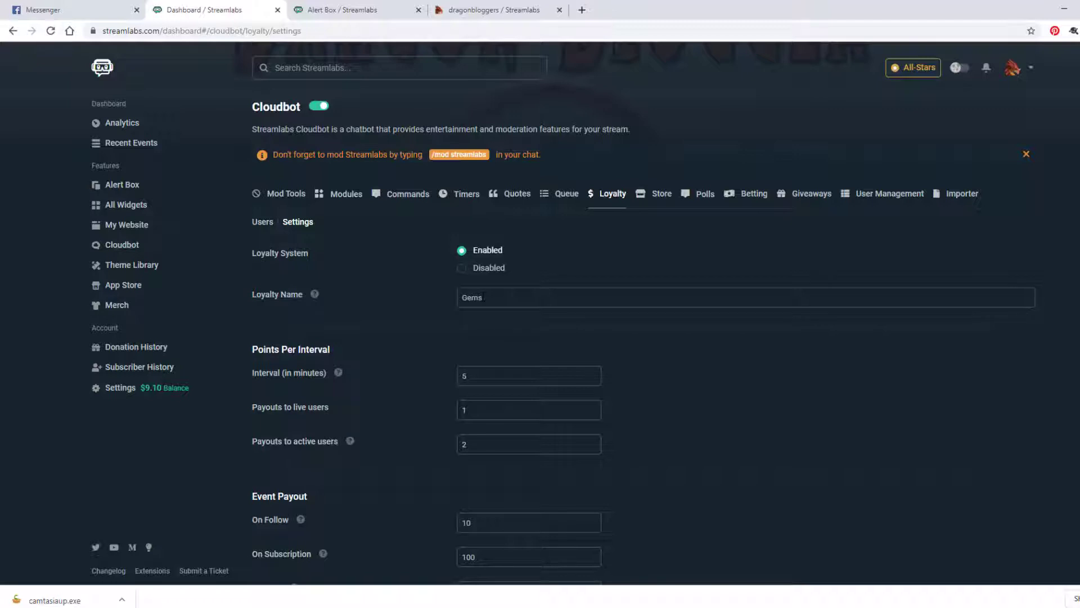
{"action": "mouse_move", "coordinate": [599, 314]}
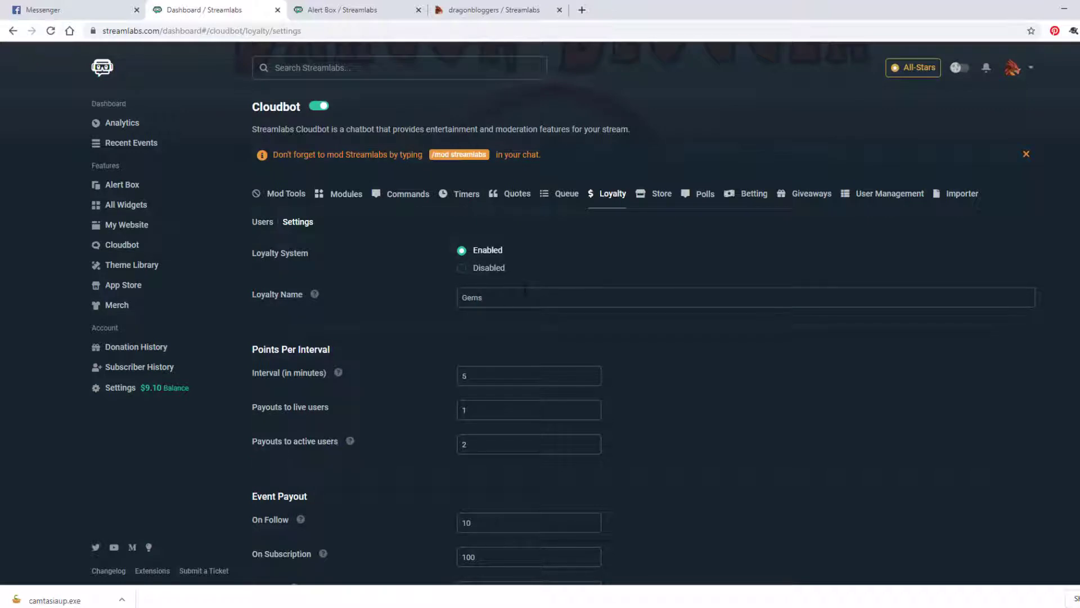
{"action": "mouse_move", "coordinate": [422, 288]}
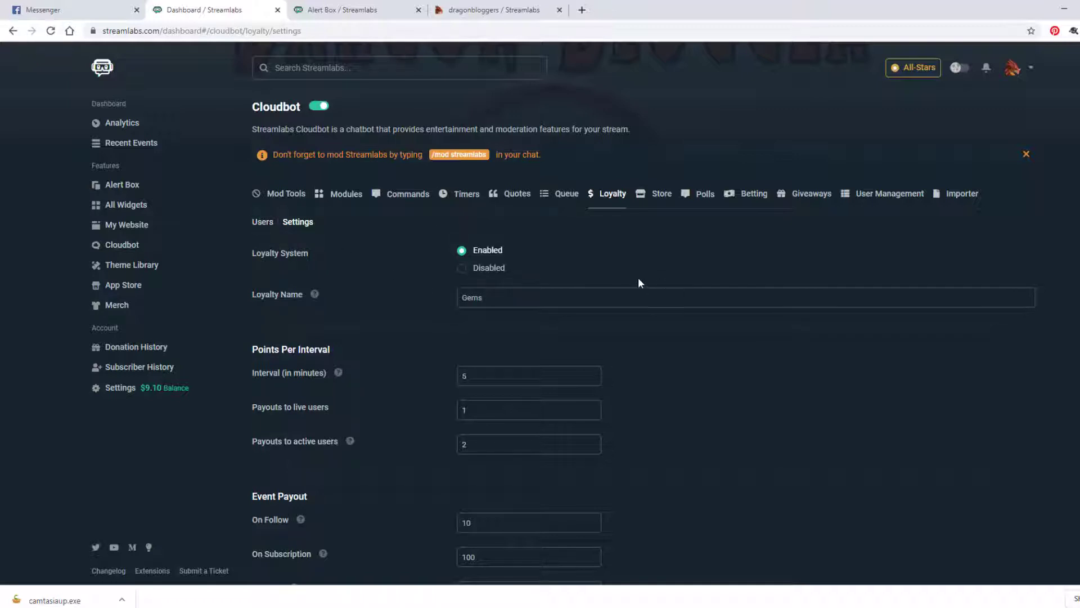
{"action": "scroll", "scroll_direction": "down", "scroll_amount": 3}
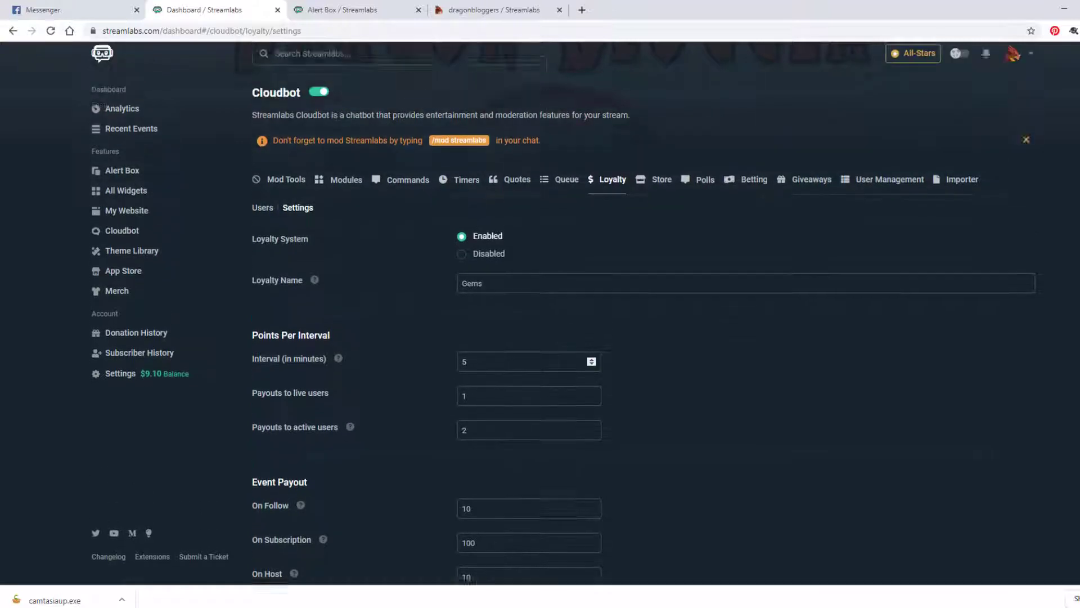
{"action": "left_click", "coordinate": [661, 179]}
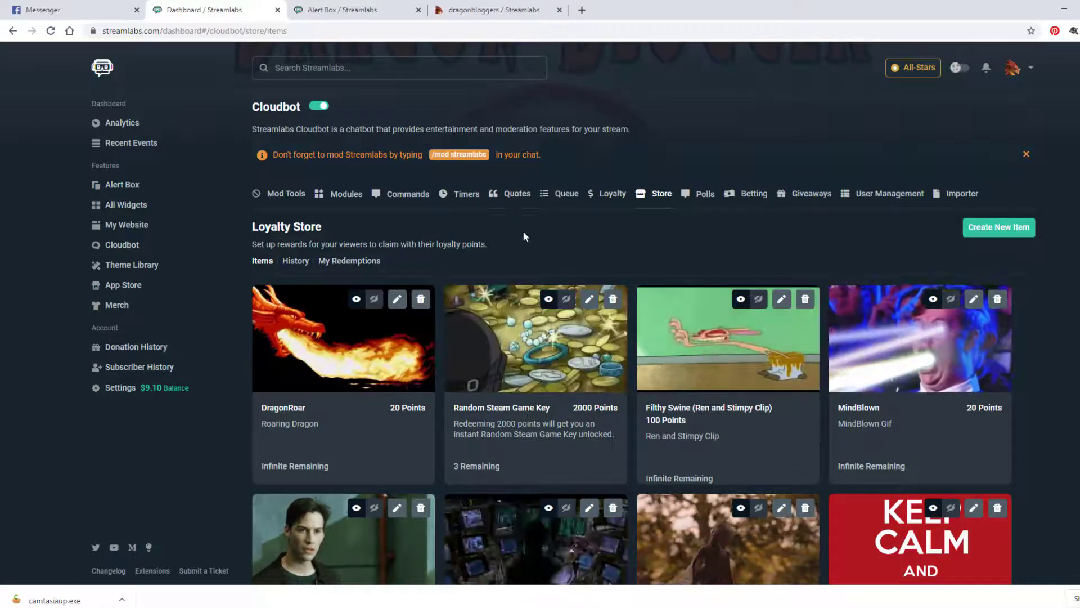
Browse the store items, then view the same rewards on the dragonbloggers public loyalty store
{"action": "scroll", "scroll_direction": "down", "scroll_amount": 3}
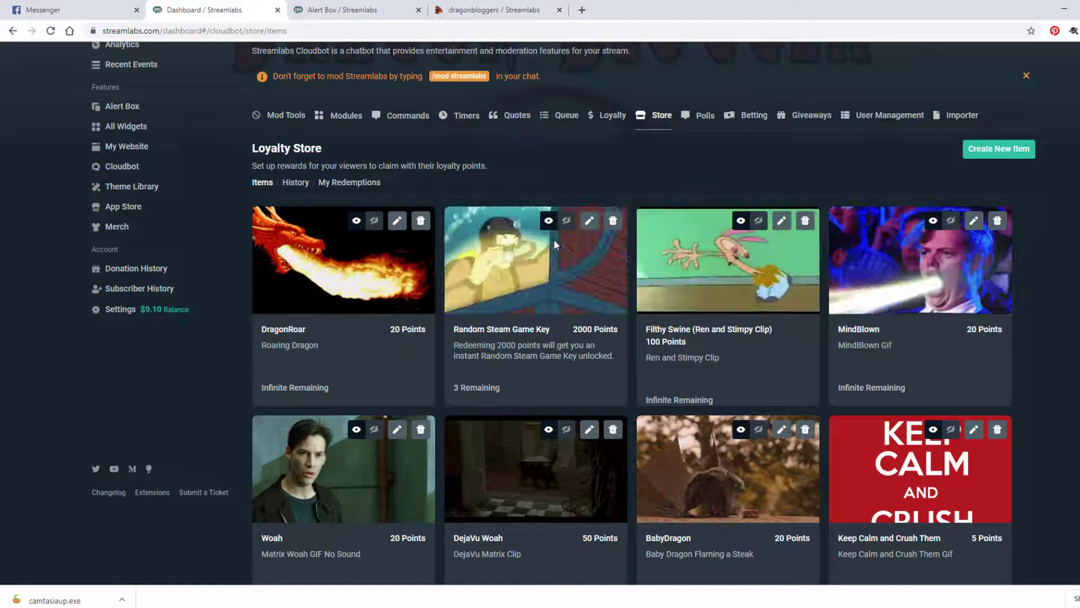
{"action": "scroll", "scroll_direction": "down", "scroll_amount": 3}
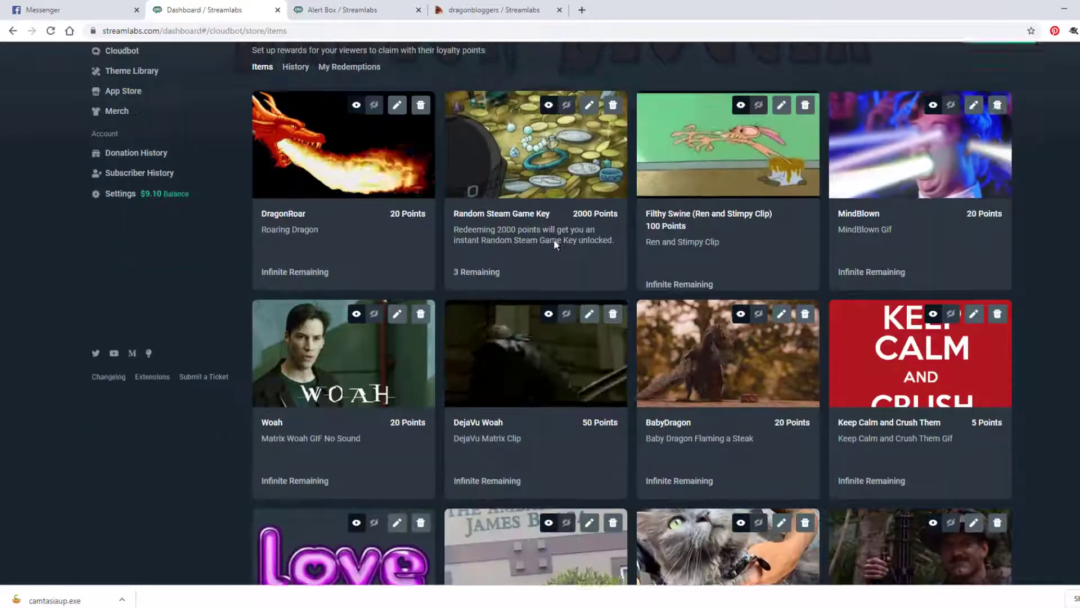
{"action": "scroll", "scroll_direction": "down", "scroll_amount": 3}
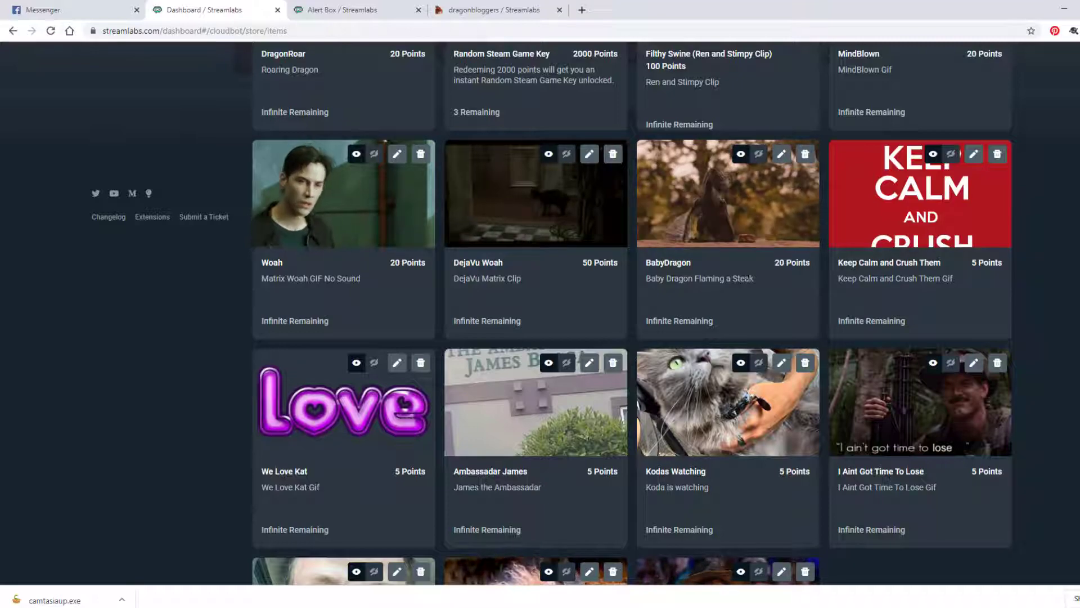
{"action": "left_click", "coordinate": [492, 10]}
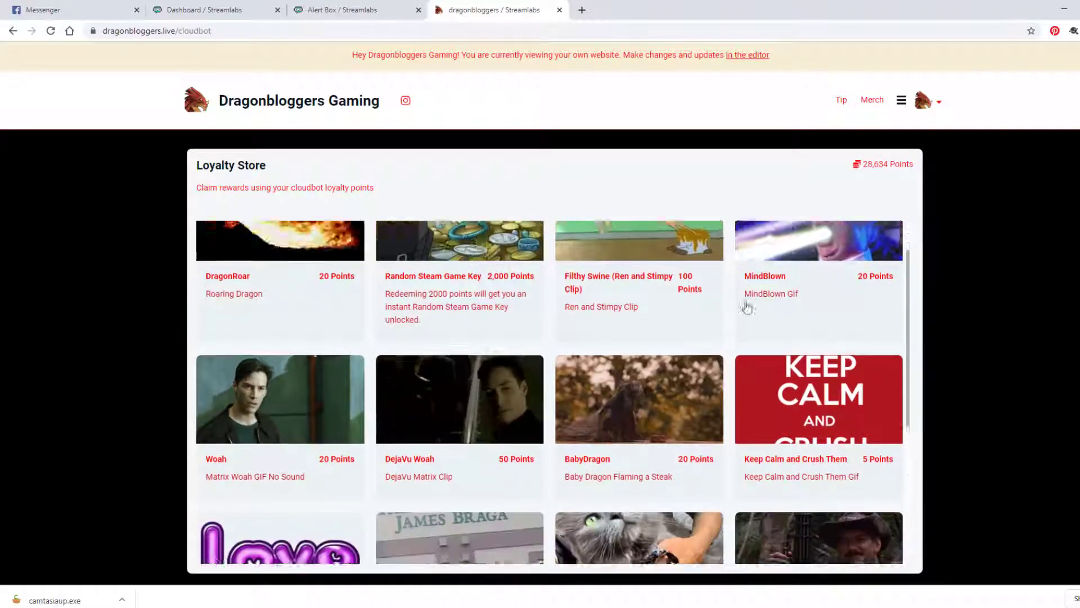
{"action": "scroll", "scroll_direction": "down", "scroll_amount": 3}
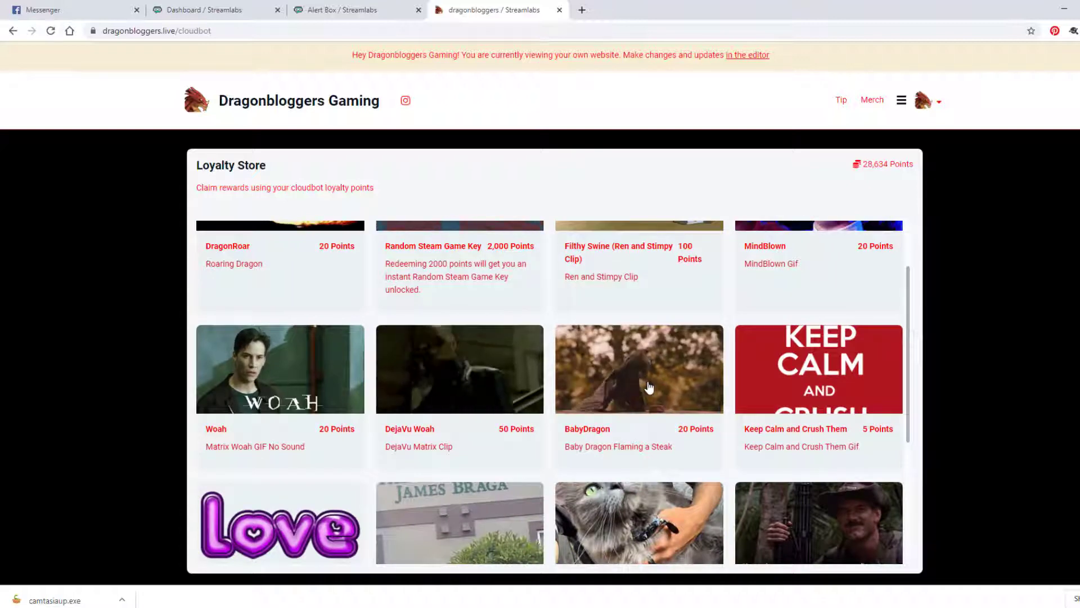
{"action": "left_click", "coordinate": [637, 369]}
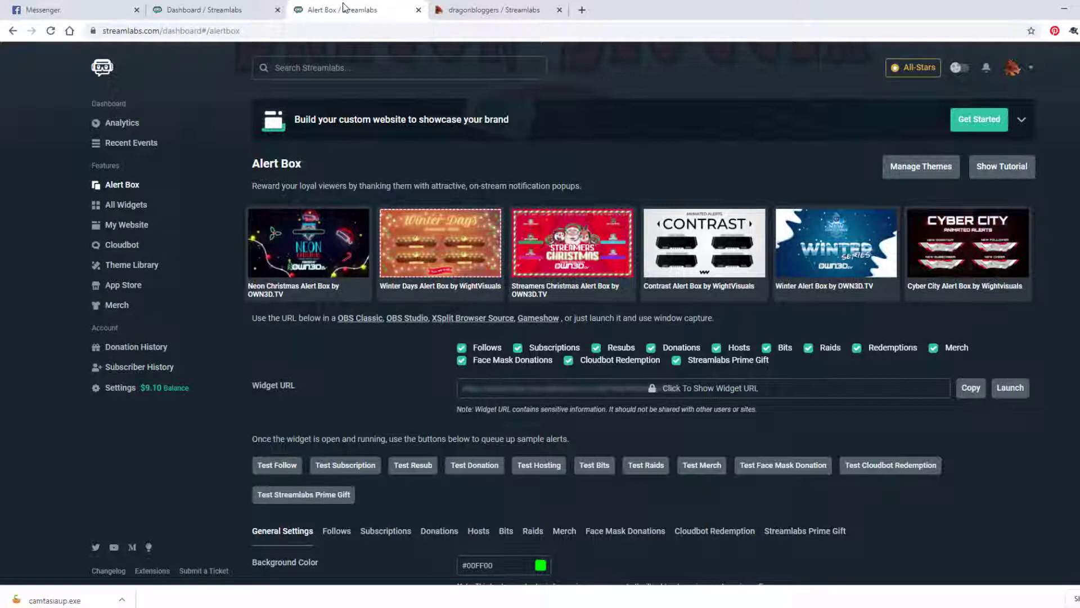
{"action": "mouse_move", "coordinate": [840, 302]}
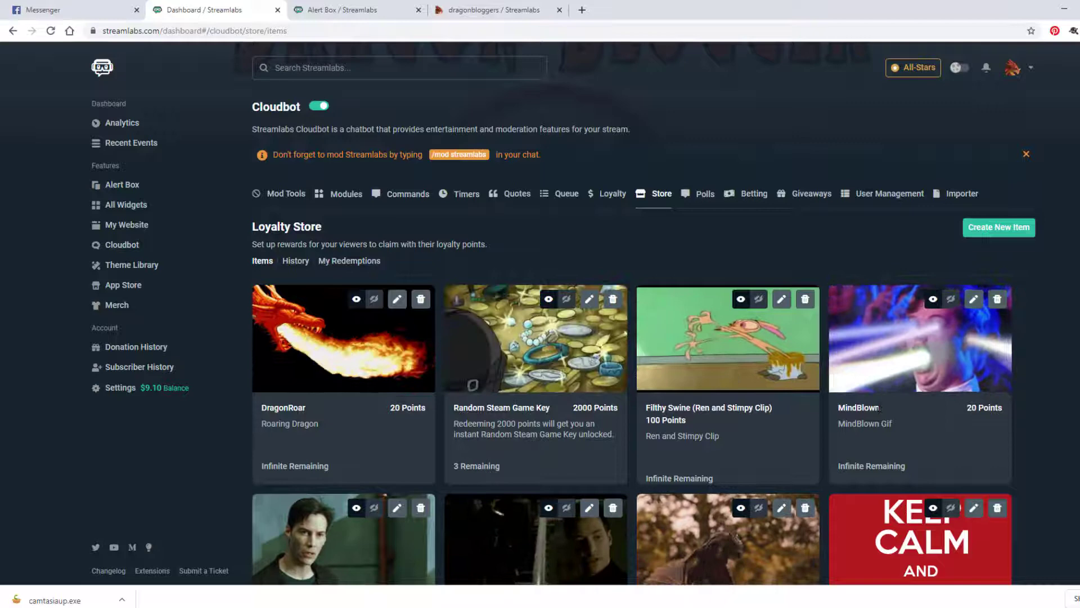
Scroll through the Cloudbot Store item list to the end of the reward items
{"action": "scroll", "scroll_direction": "down", "scroll_amount": 3}
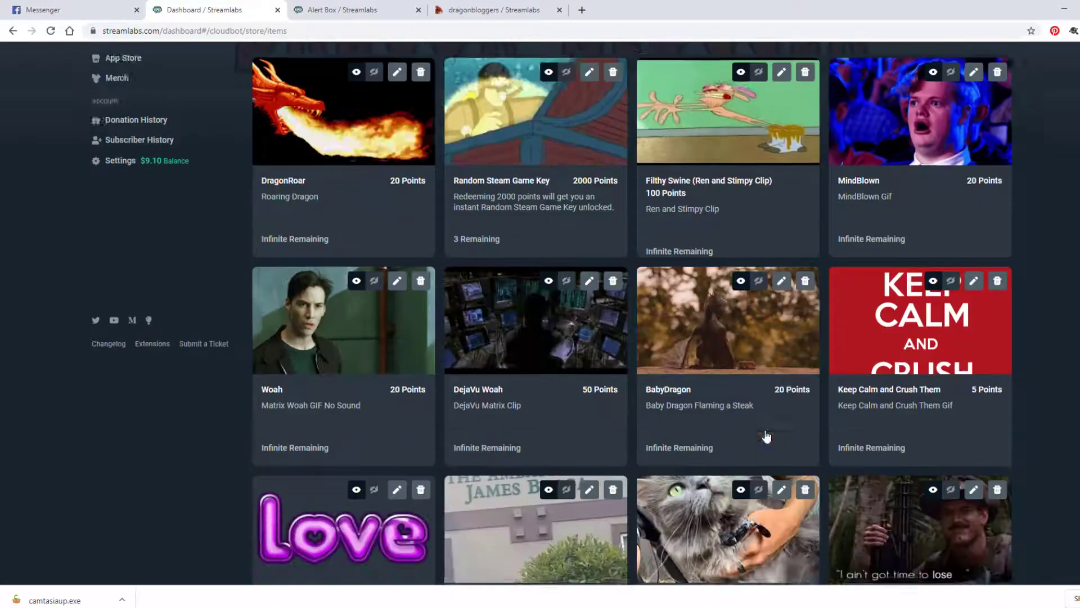
{"action": "scroll", "scroll_direction": "down", "scroll_amount": 3}
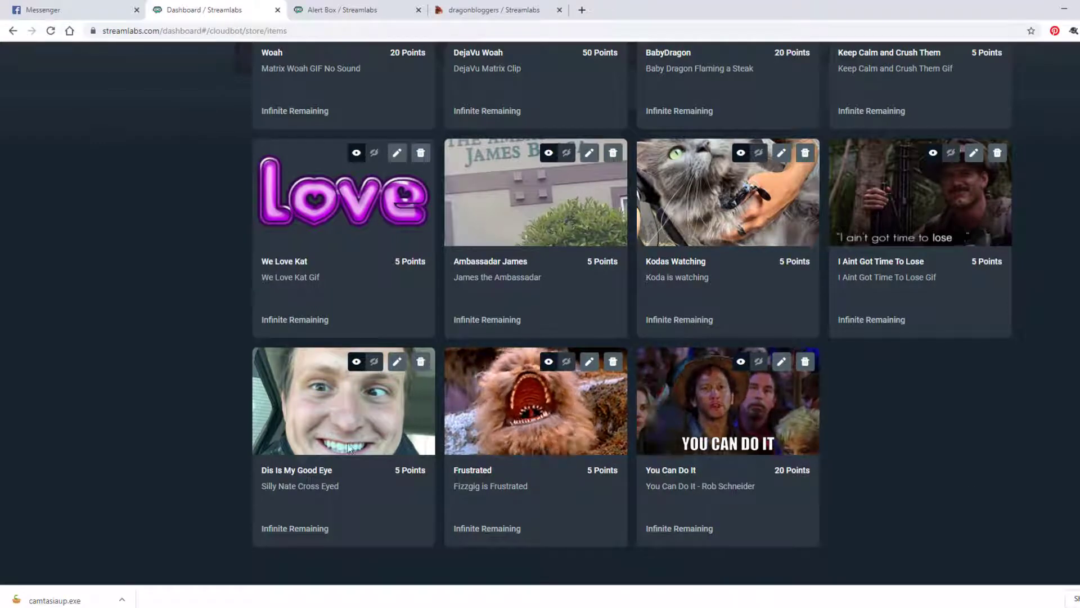
{"action": "scroll", "scroll_direction": "up", "scroll_amount": 3}
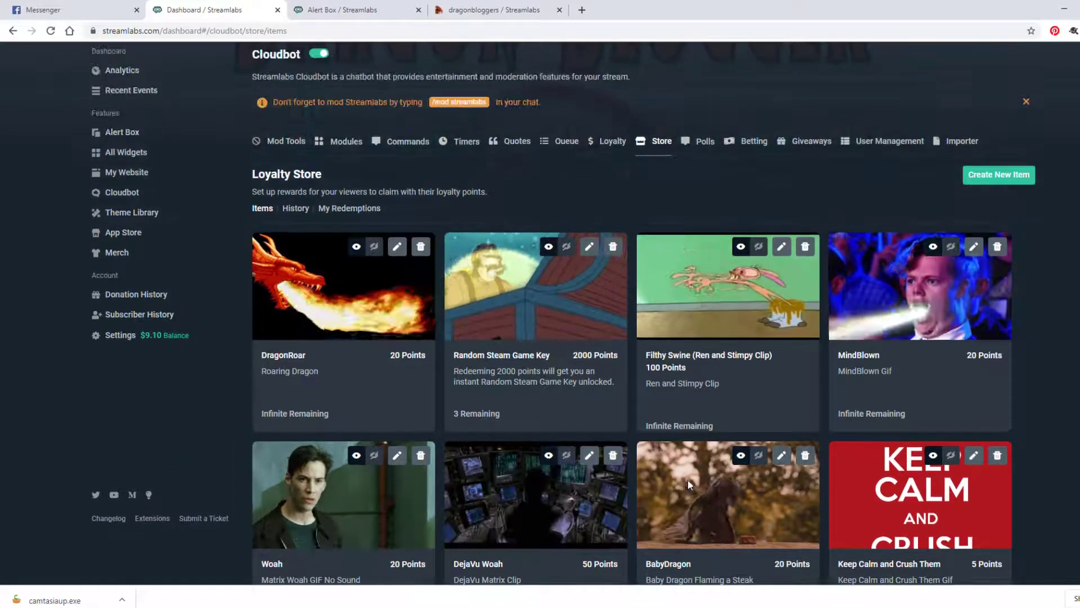
{"action": "scroll", "scroll_direction": "down", "scroll_amount": 3}
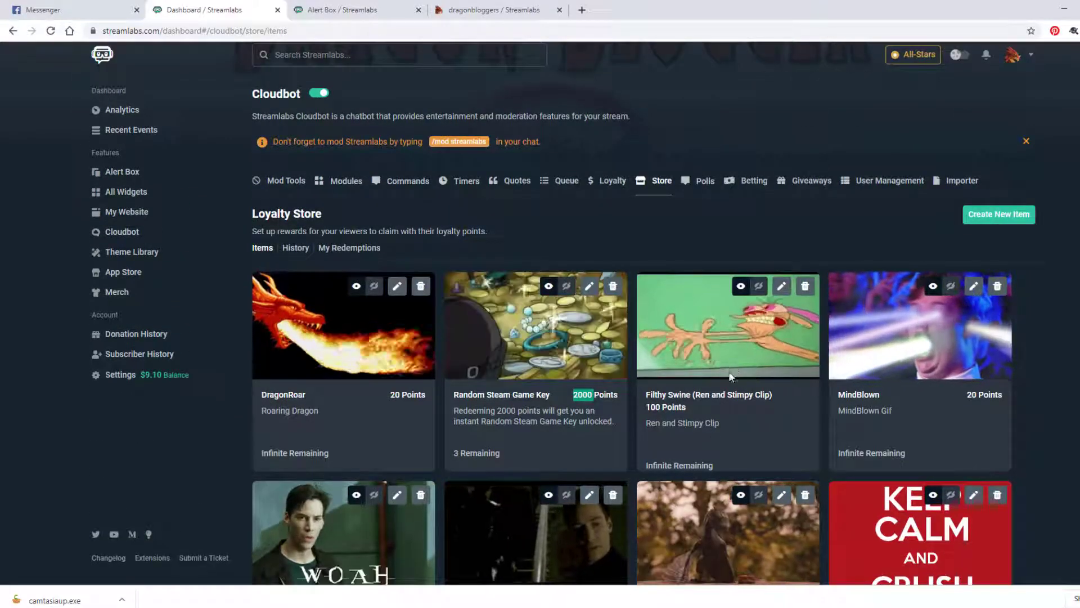
{"action": "left_click", "coordinate": [998, 214]}
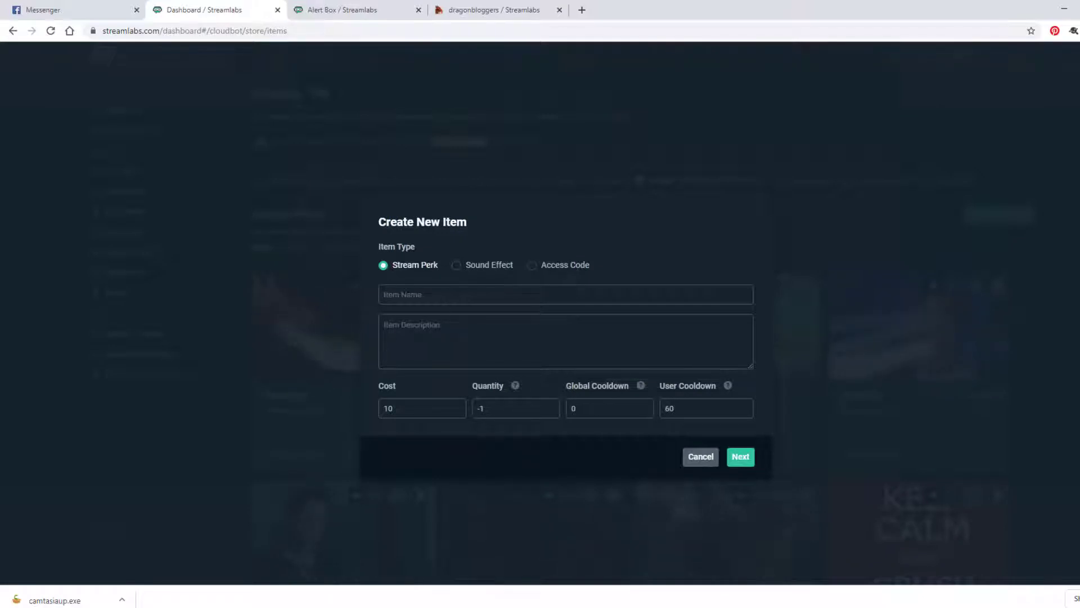
{"action": "left_click", "coordinate": [741, 455]}
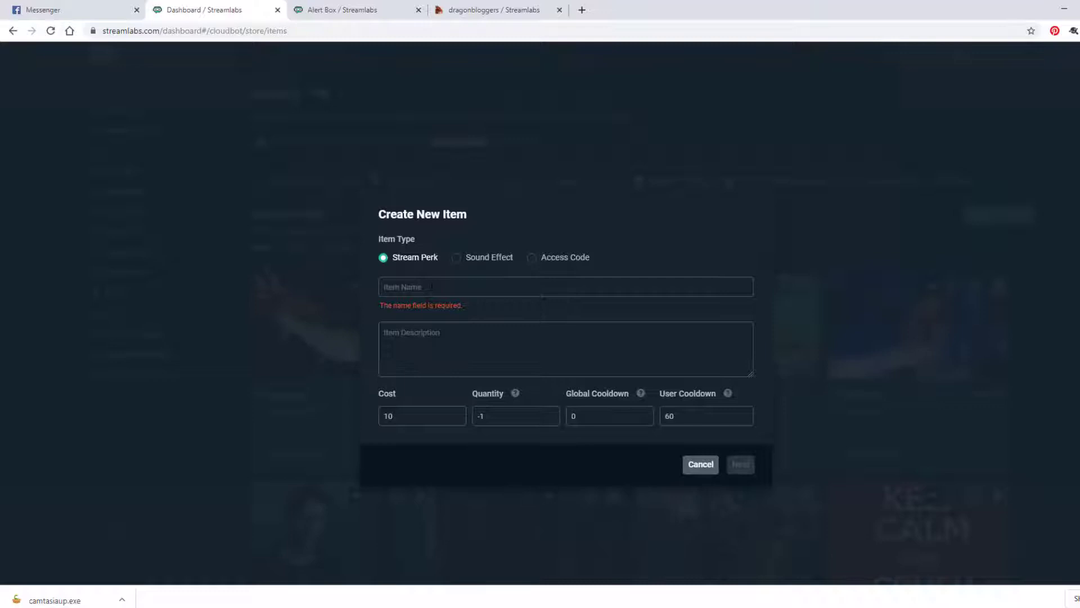
{"action": "left_click", "coordinate": [455, 256]}
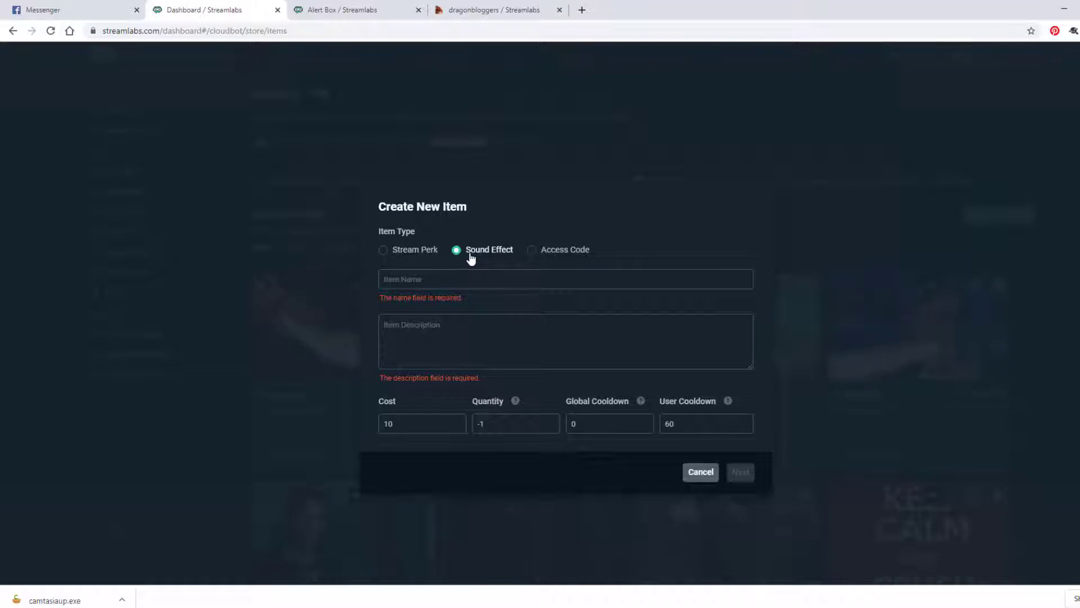
{"action": "left_click", "coordinate": [383, 249]}
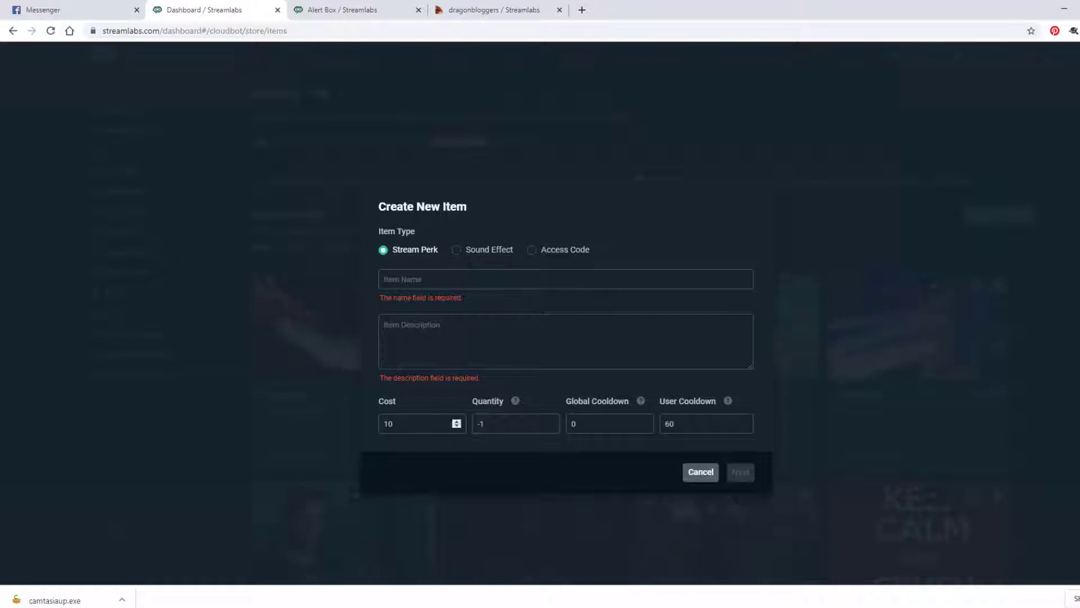
{"action": "mouse_move", "coordinate": [531, 414]}
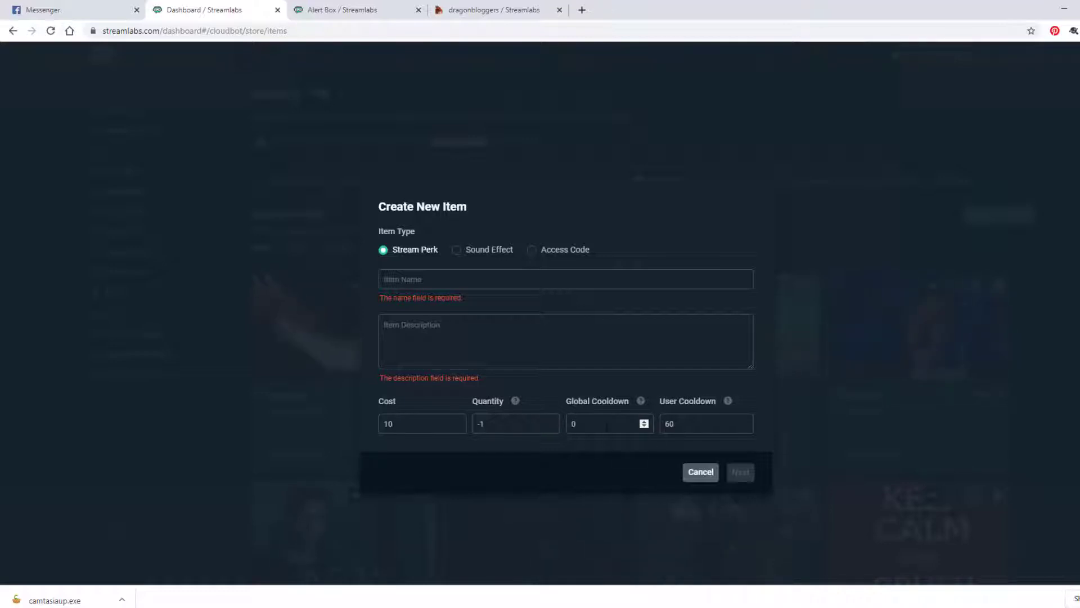
{"action": "left_click", "coordinate": [699, 472]}
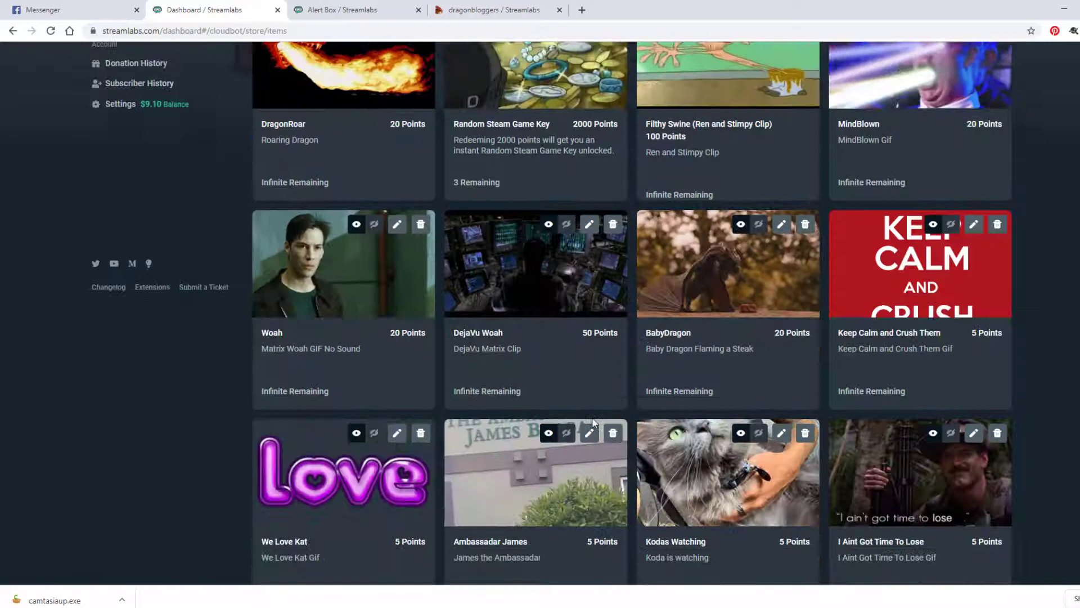
Edit the I Aint Got Time To Lose item: cost 5, global and user cooldowns 120
{"action": "left_click", "coordinate": [972, 432]}
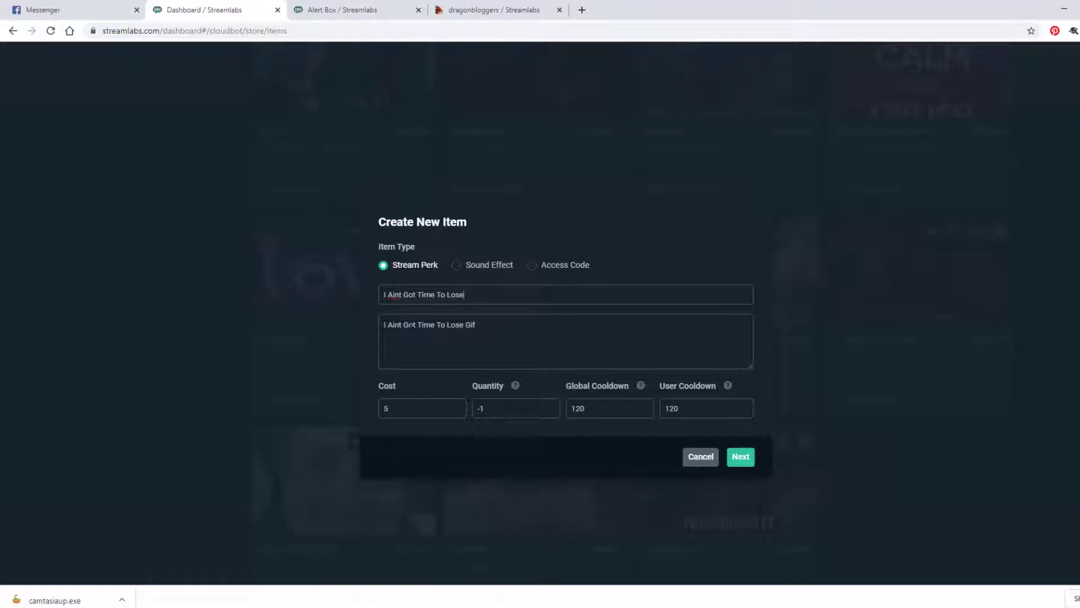
Advance to the Item Content step, checking the BabyDragon redemption on the website in between
{"action": "left_click", "coordinate": [740, 456]}
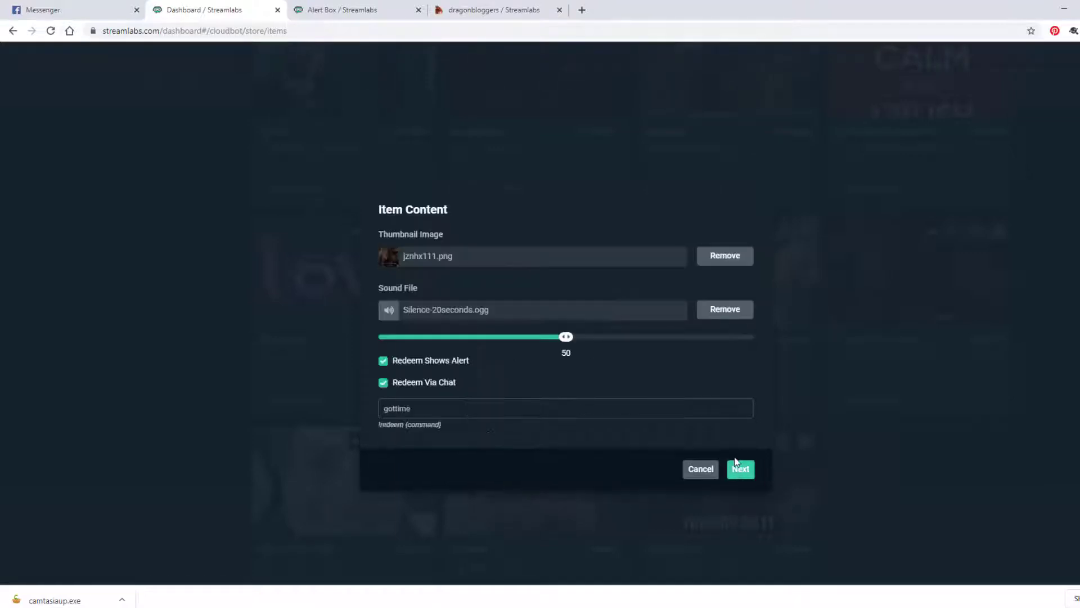
{"action": "mouse_move", "coordinate": [489, 238]}
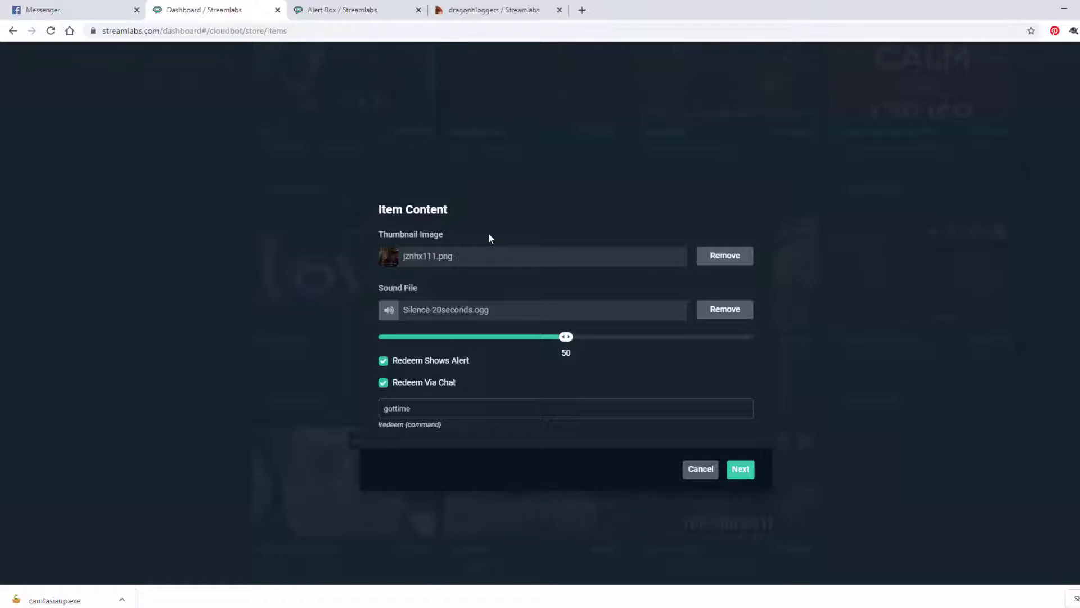
{"action": "mouse_move", "coordinate": [481, 274]}
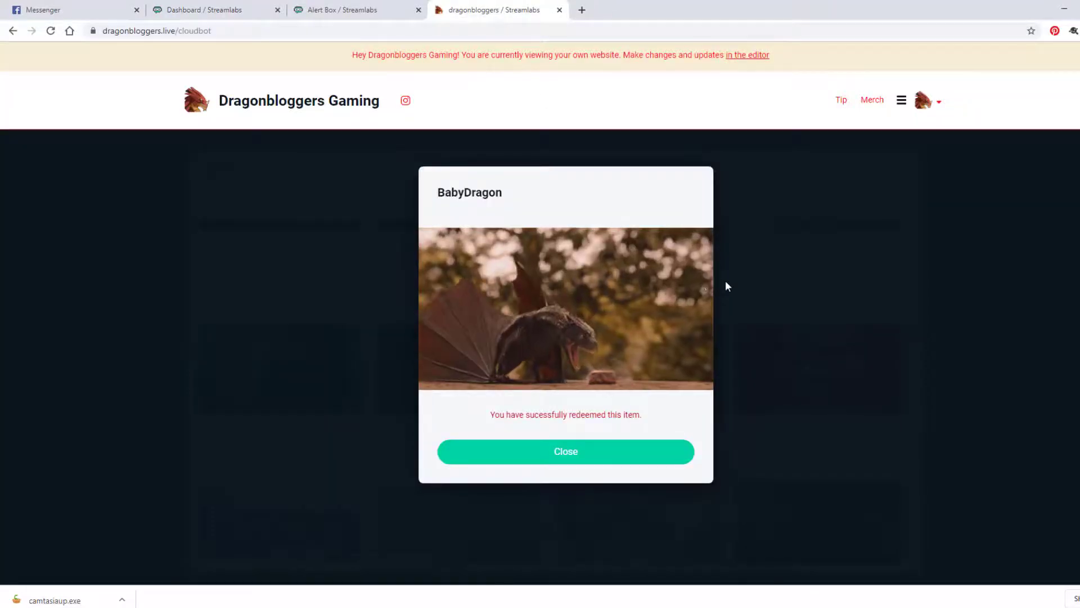
{"action": "left_click", "coordinate": [565, 451]}
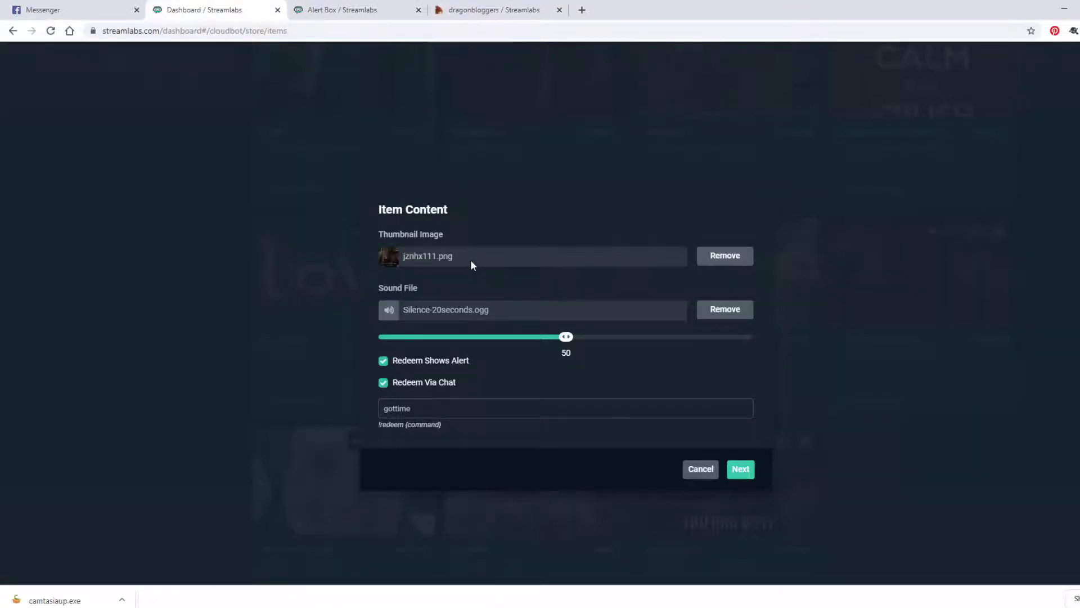
Keep the content settings with alert and chat redemption via 'gottime', and continue to Requirements
{"action": "left_click", "coordinate": [493, 10]}
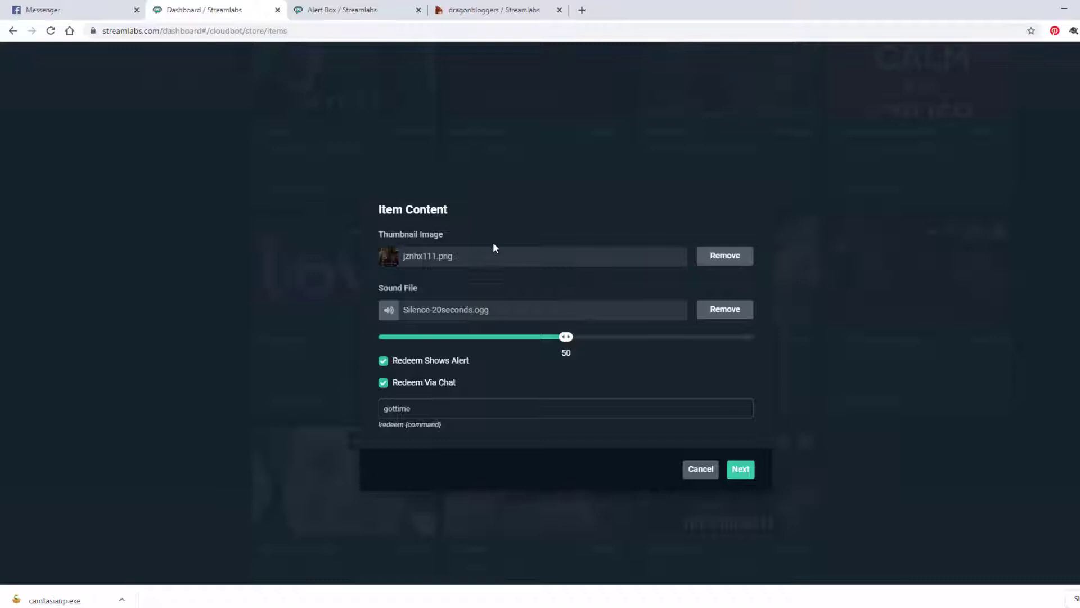
{"action": "mouse_move", "coordinate": [550, 169]}
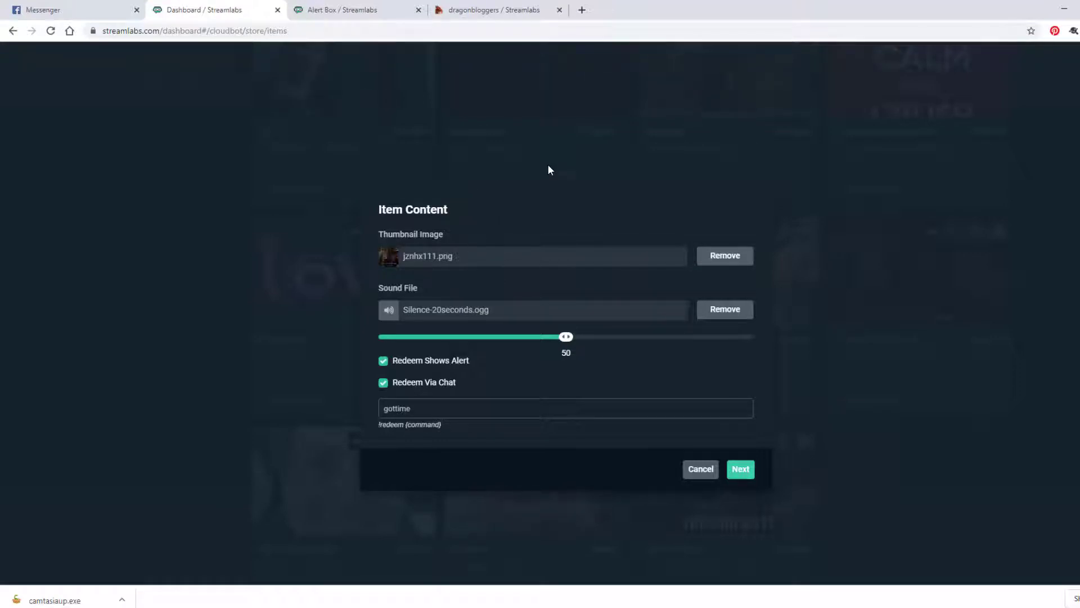
{"action": "mouse_move", "coordinate": [507, 306]}
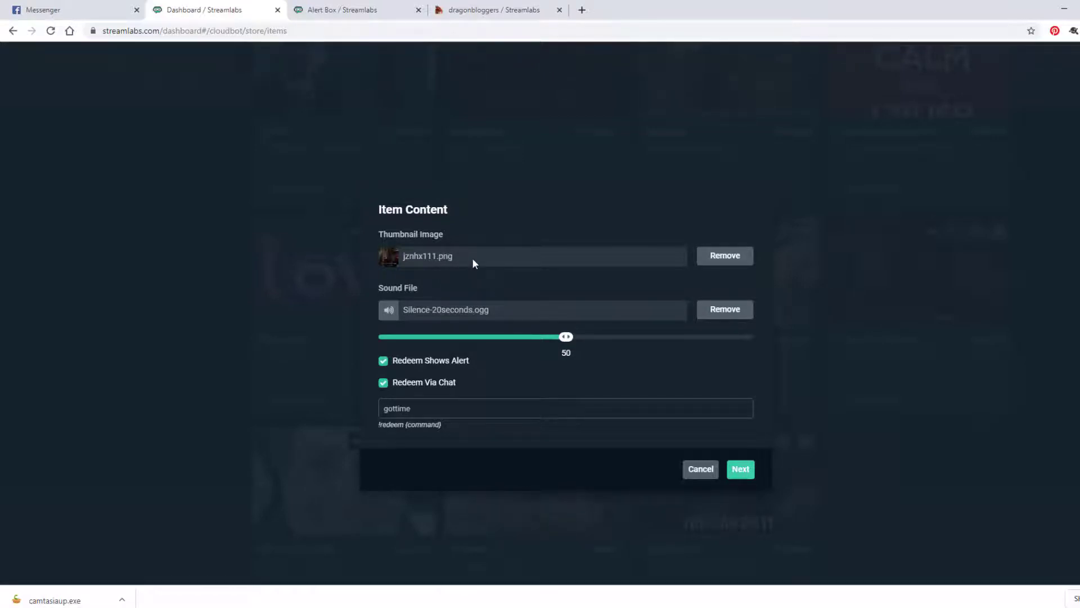
{"action": "mouse_move", "coordinate": [496, 312]}
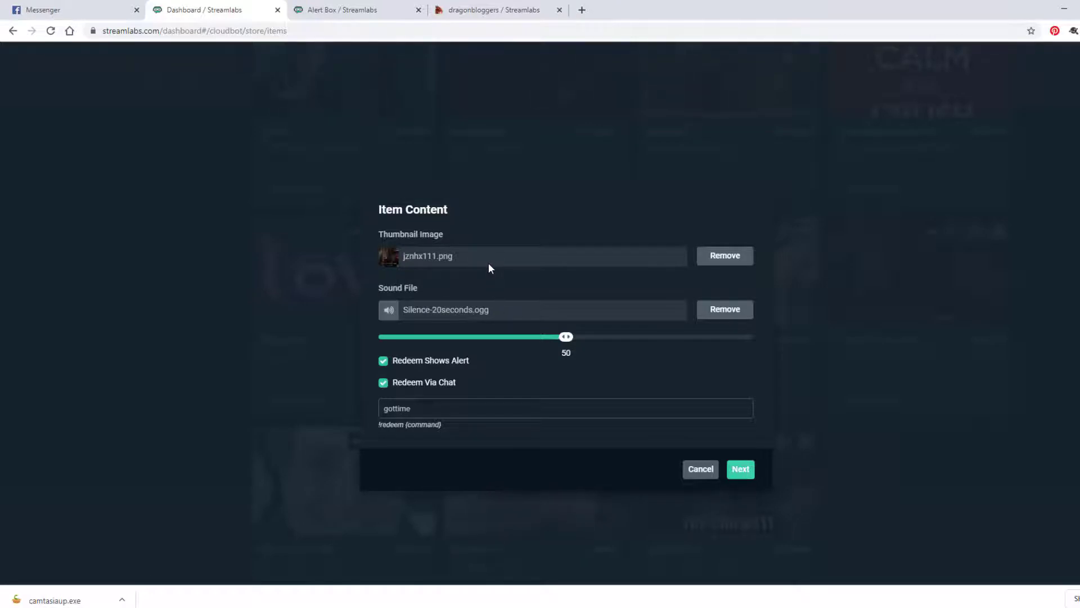
{"action": "mouse_move", "coordinate": [483, 266]}
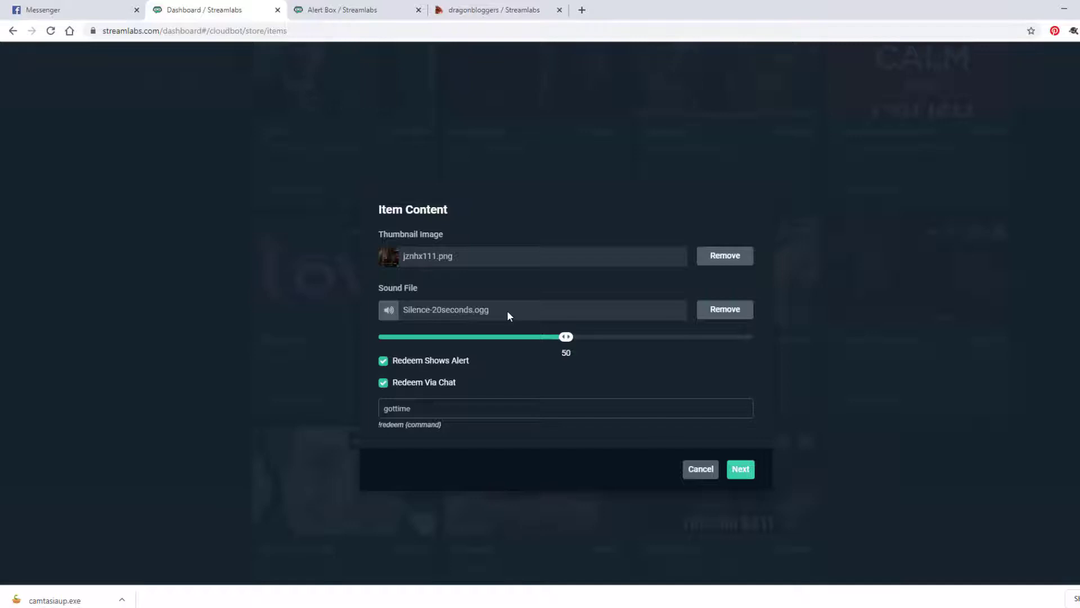
{"action": "mouse_move", "coordinate": [404, 364]}
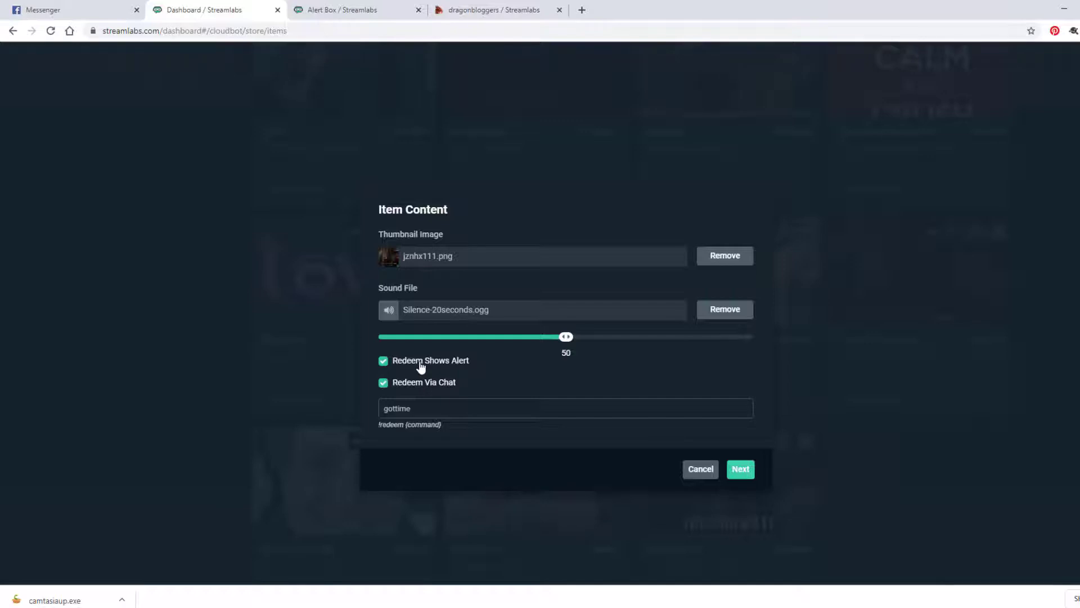
{"action": "mouse_move", "coordinate": [557, 432]}
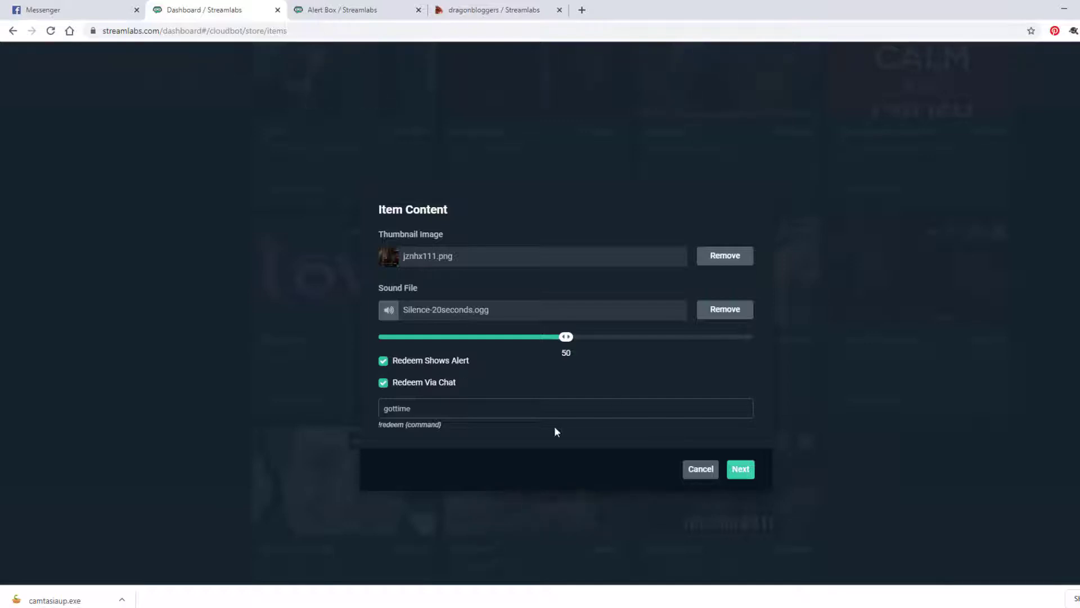
{"action": "mouse_move", "coordinate": [423, 388]}
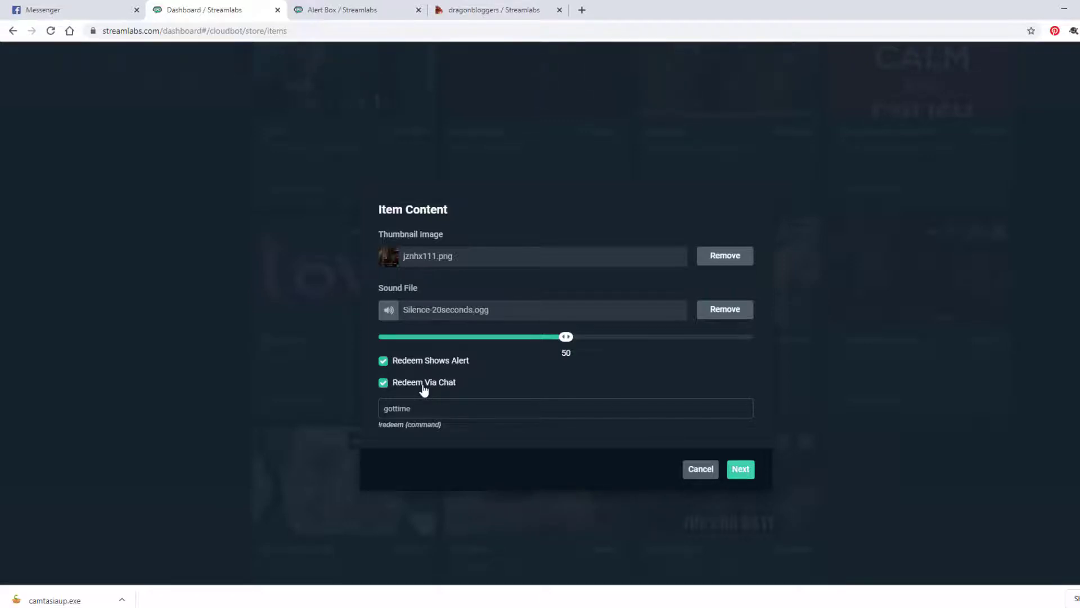
{"action": "left_click", "coordinate": [493, 10]}
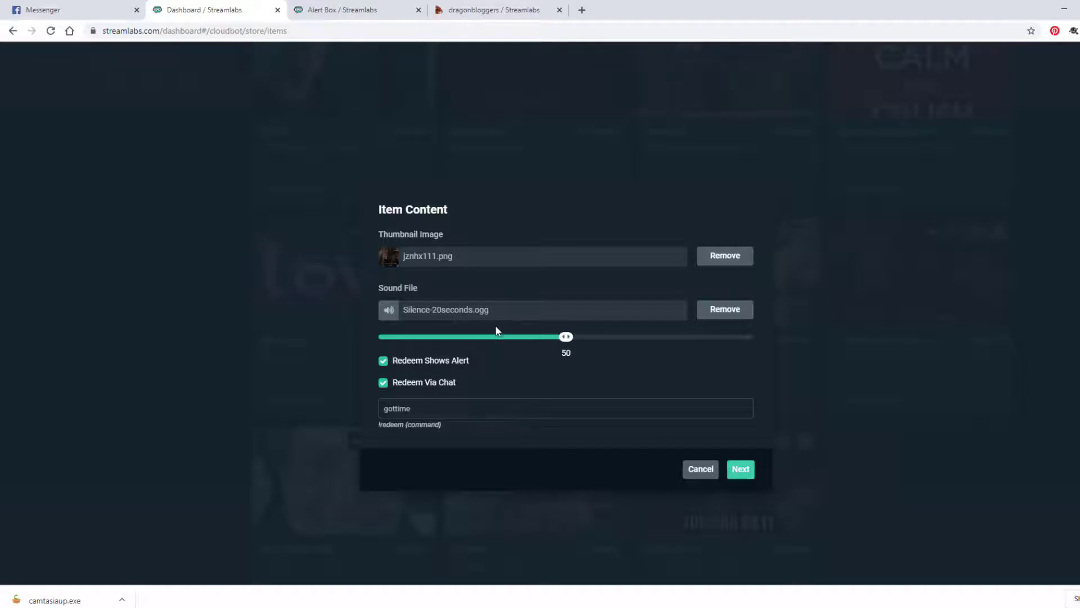
{"action": "left_click", "coordinate": [740, 468]}
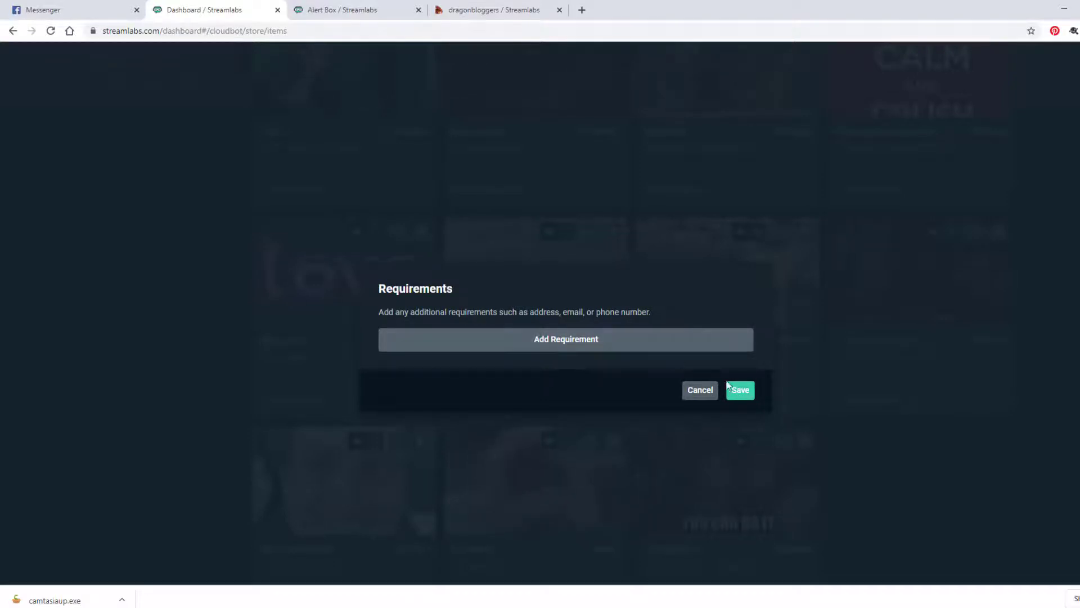
Add a blank requirement, then cancel the item without saving and land on the Alert Box page
{"action": "left_click", "coordinate": [565, 339]}
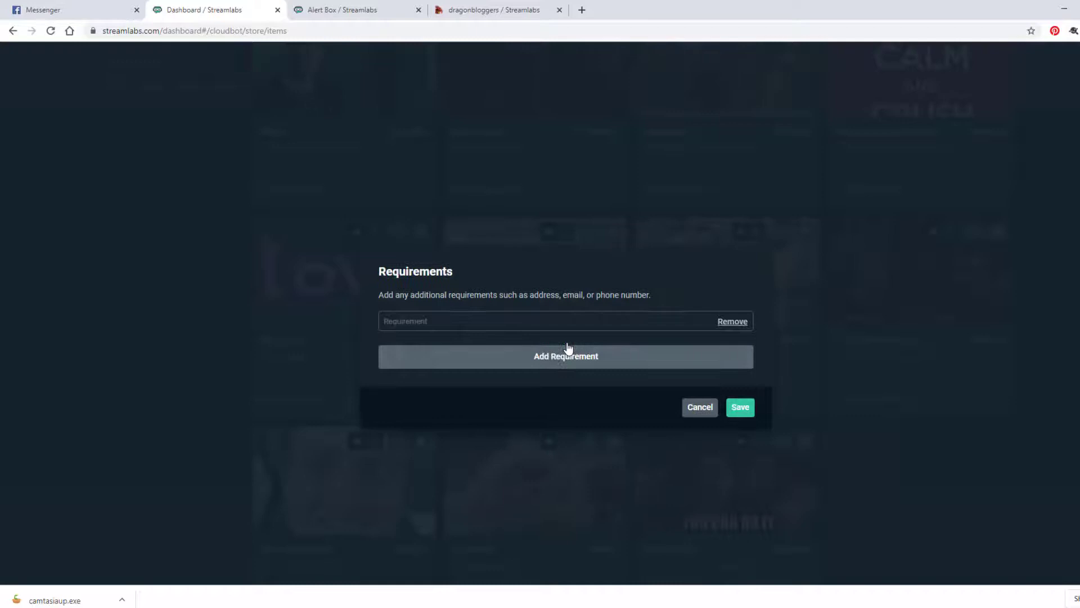
{"action": "left_click", "coordinate": [483, 321]}
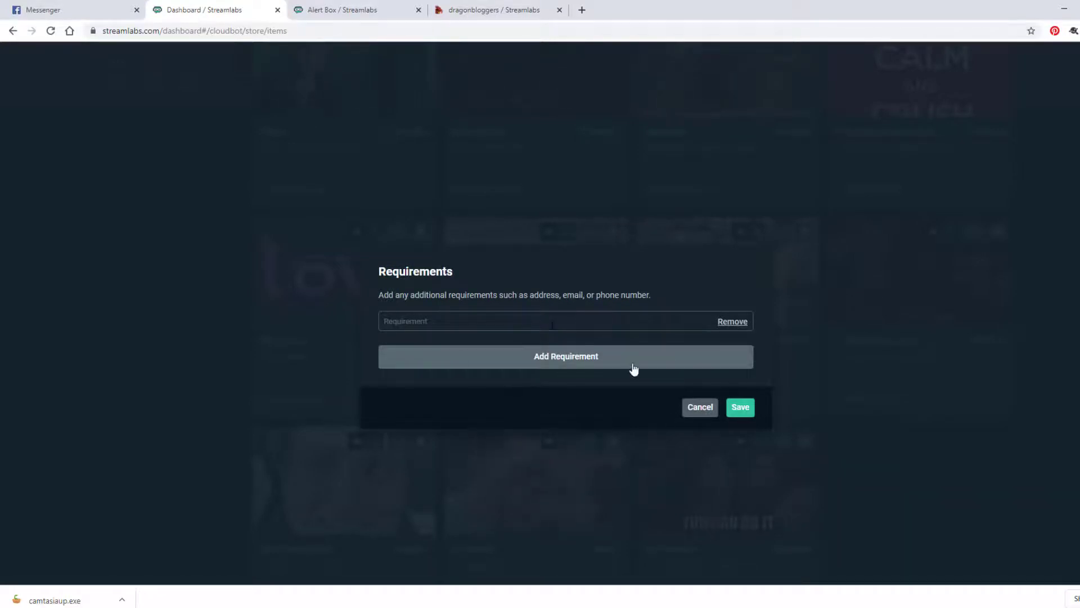
{"action": "mouse_move", "coordinate": [700, 406]}
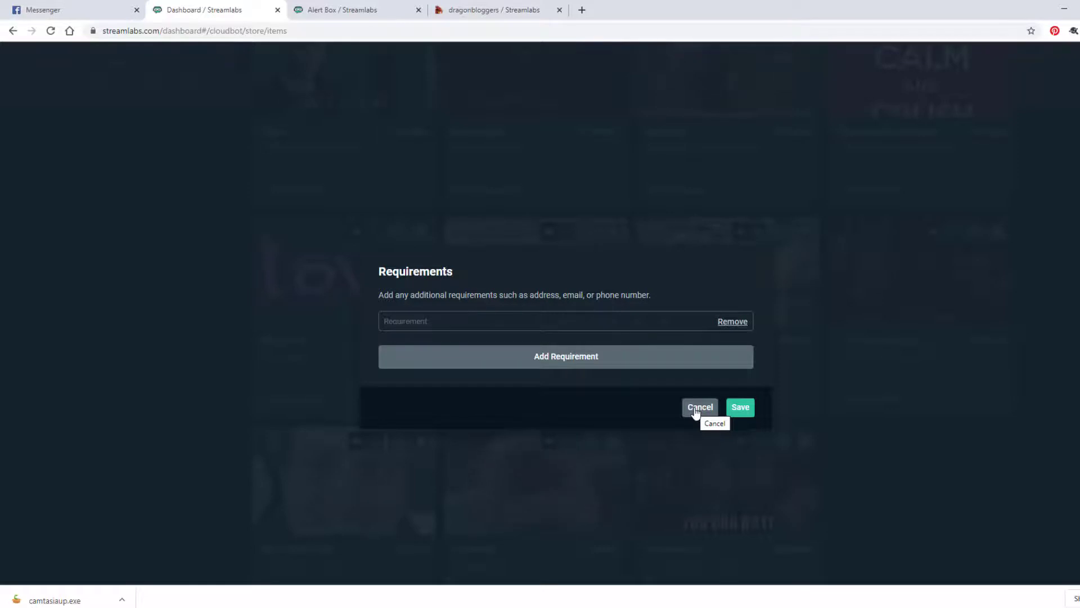
{"action": "left_click", "coordinate": [699, 407]}
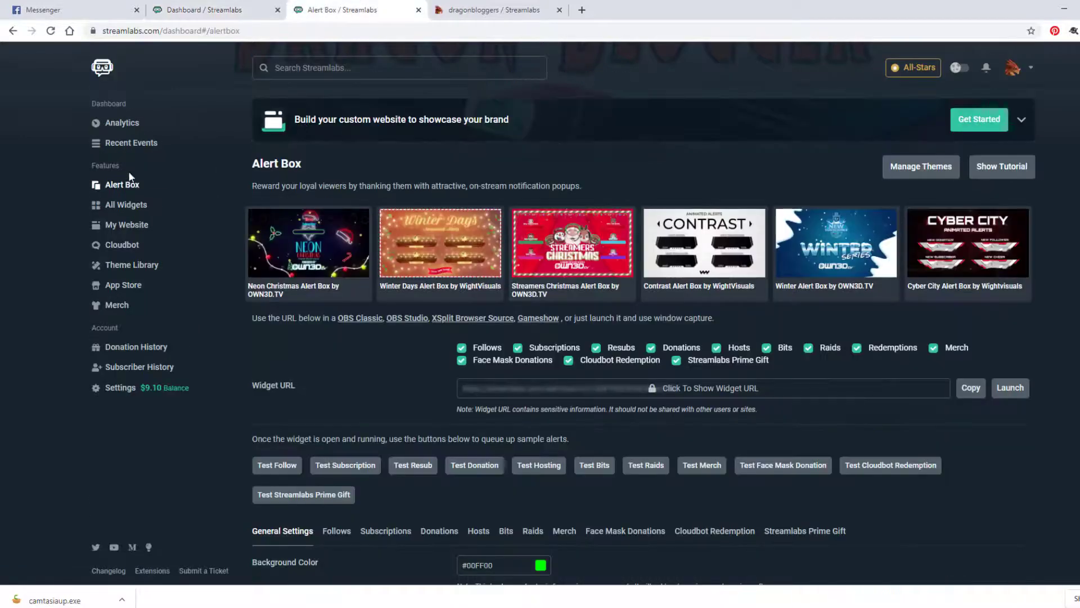
{"action": "scroll", "scroll_direction": "down", "scroll_amount": 3}
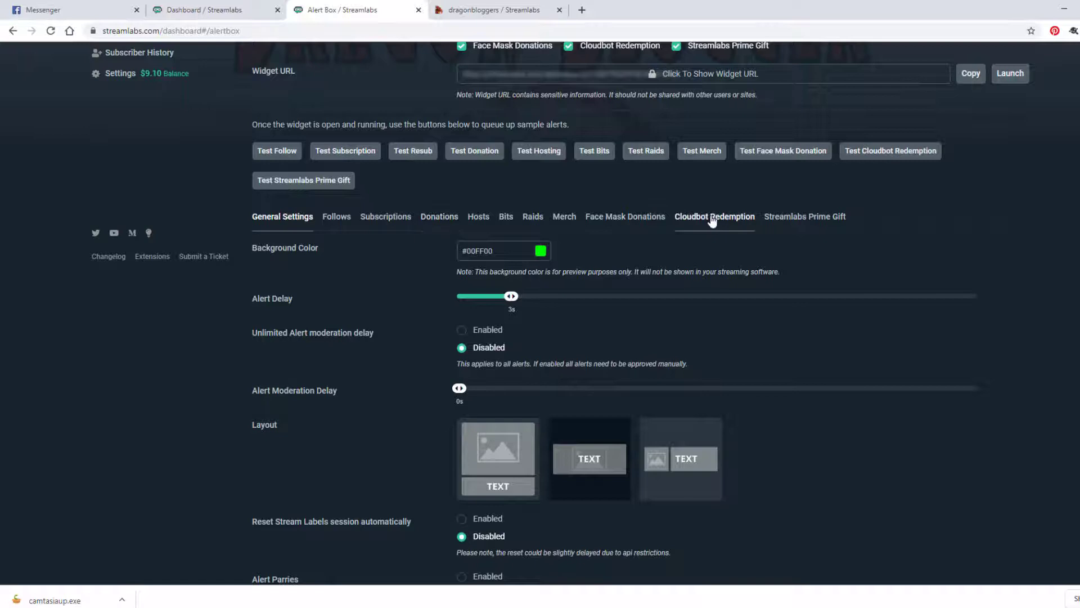
View the Cloudbot Redemption alert settings: enabled, fade in/out, '{name} redeemed {product}', wiggle text
{"action": "left_click", "coordinate": [714, 216]}
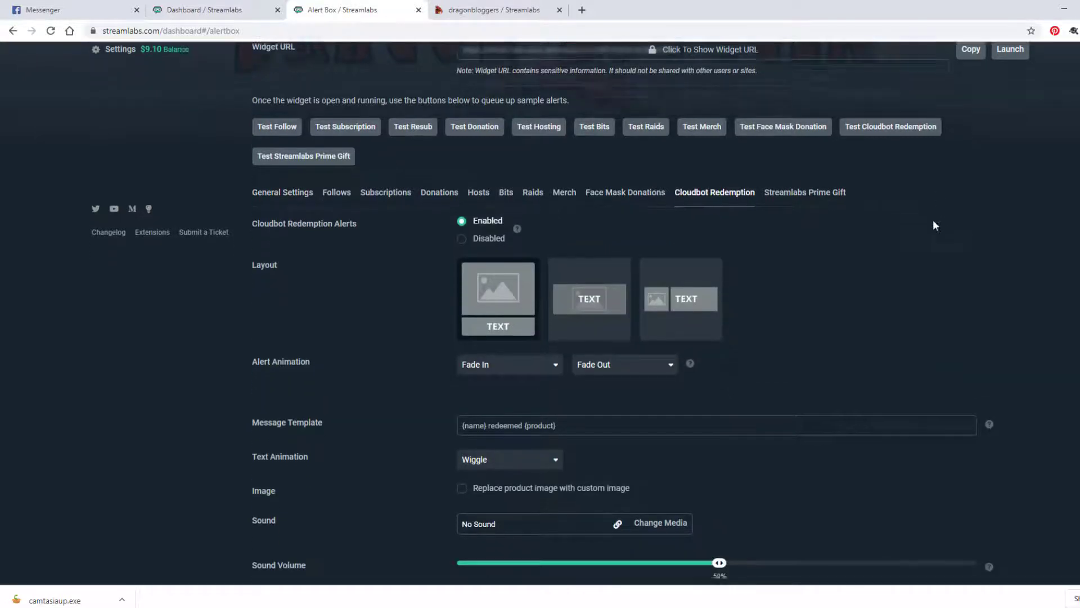
{"action": "scroll", "scroll_direction": "down", "scroll_amount": 3}
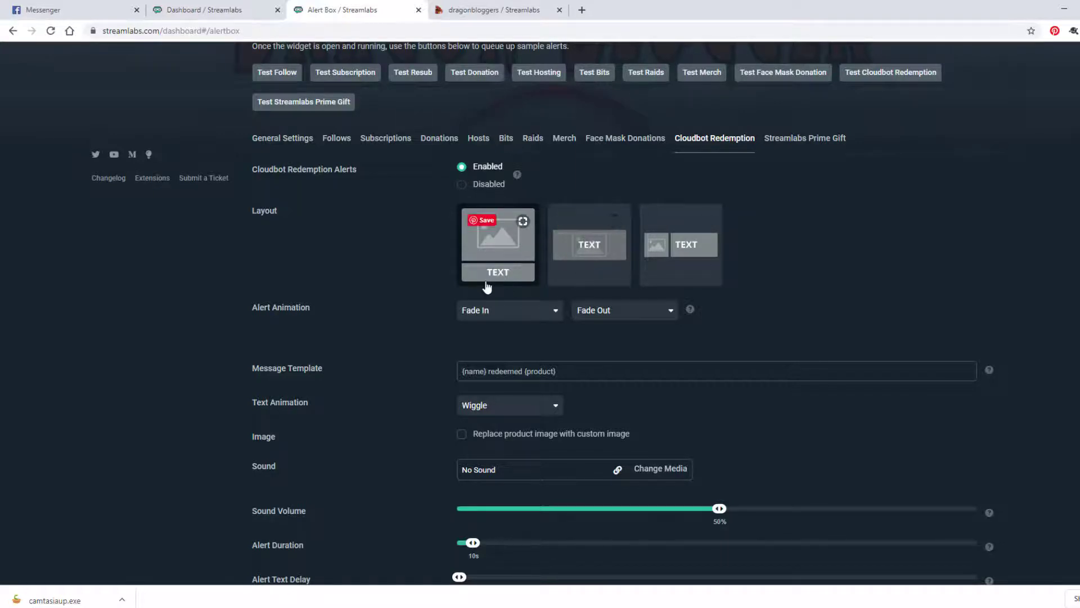
{"action": "mouse_move", "coordinate": [516, 253]}
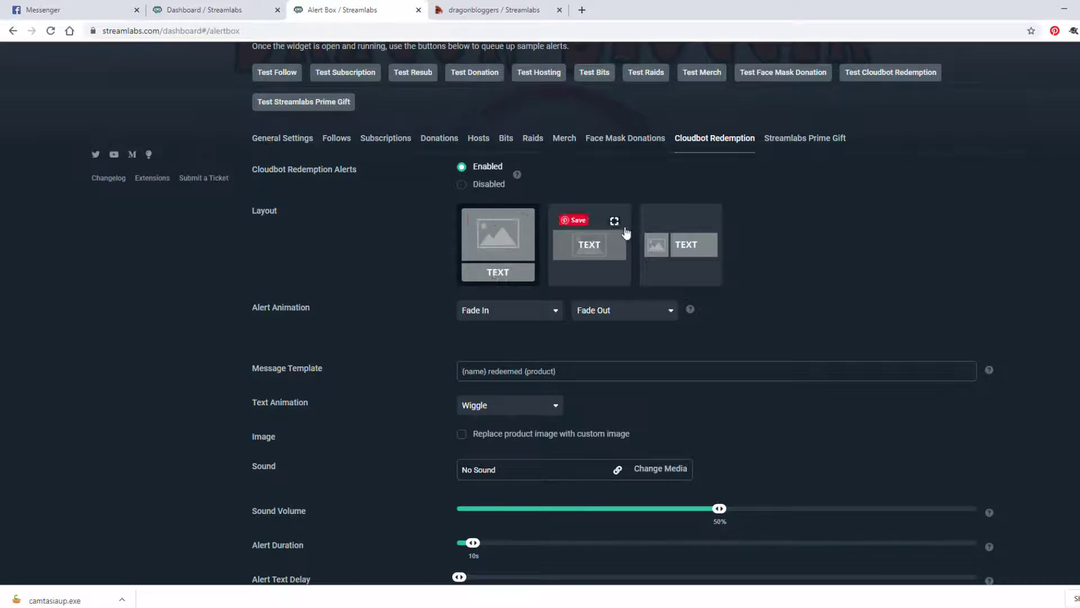
{"action": "mouse_move", "coordinate": [713, 267]}
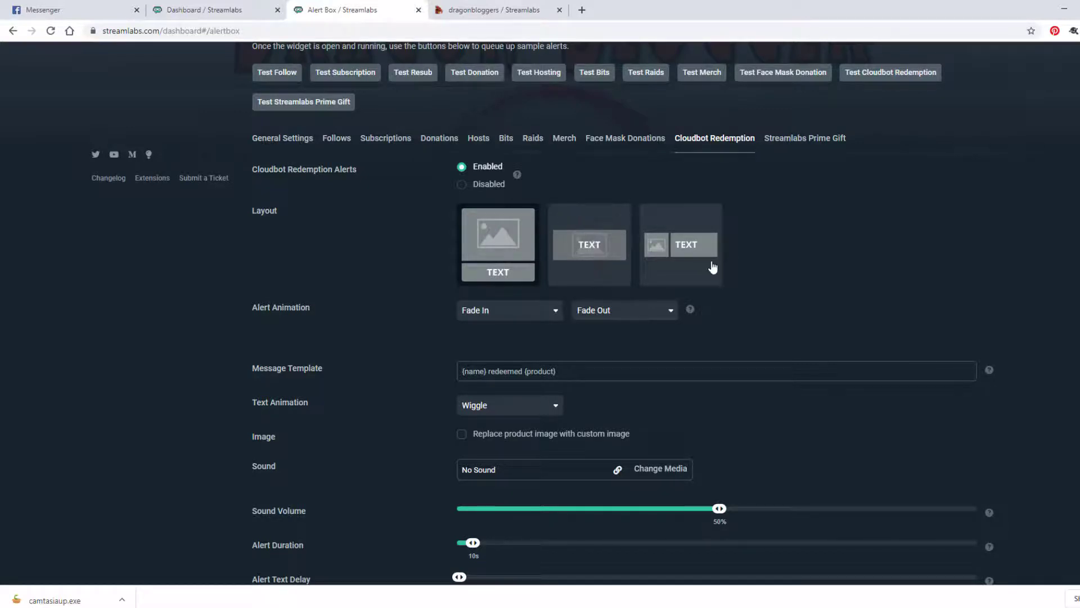
{"action": "scroll", "scroll_direction": "down", "scroll_amount": 3}
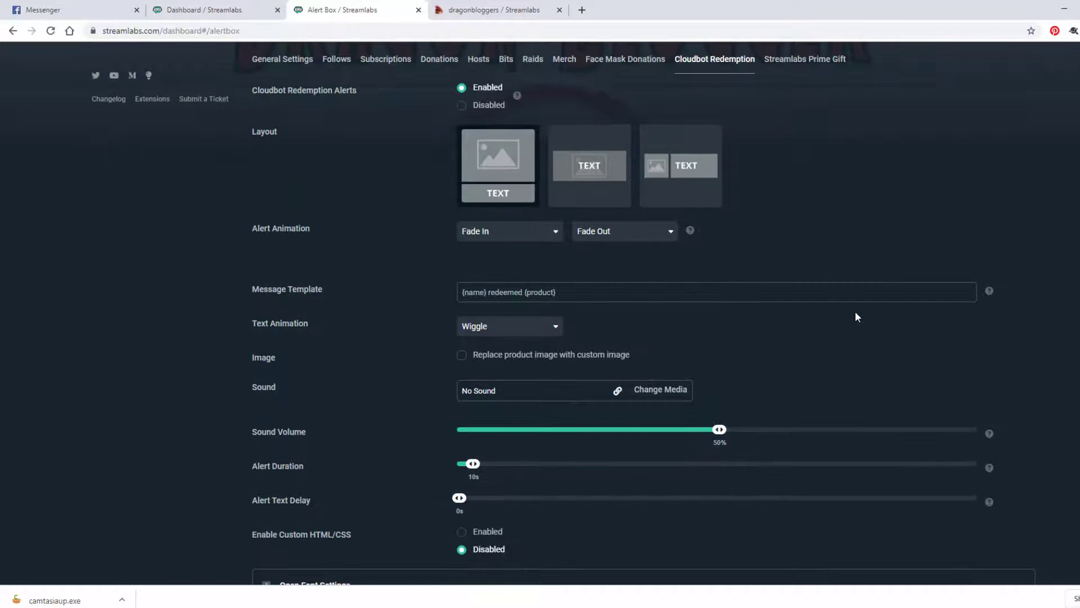
{"action": "scroll", "scroll_direction": "down", "scroll_amount": 3}
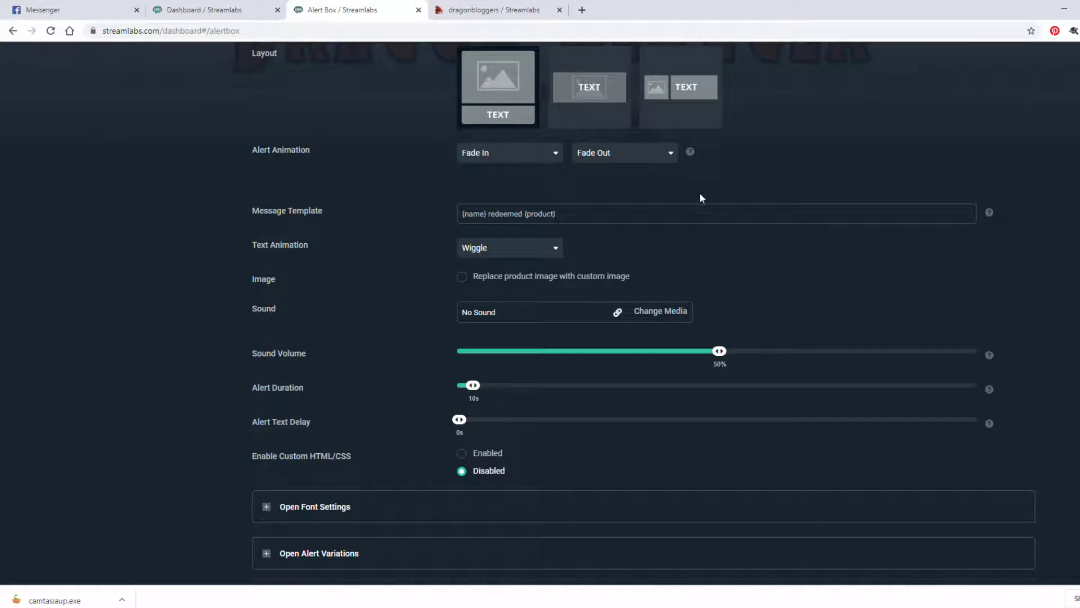
{"action": "mouse_move", "coordinate": [513, 255]}
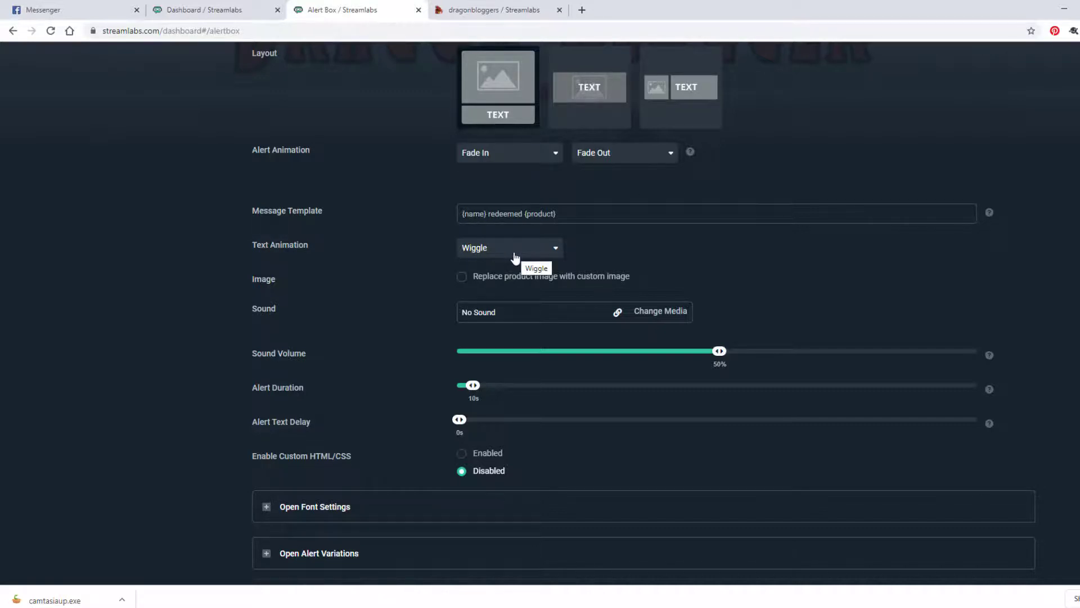
{"action": "mouse_move", "coordinate": [491, 200]}
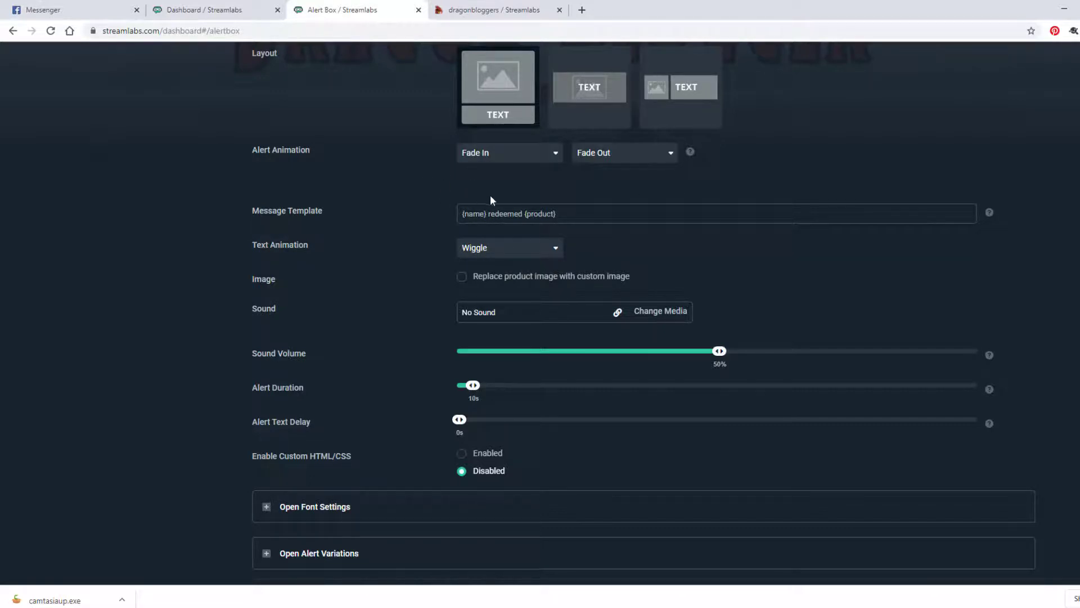
{"action": "scroll", "scroll_direction": "down", "scroll_amount": 3}
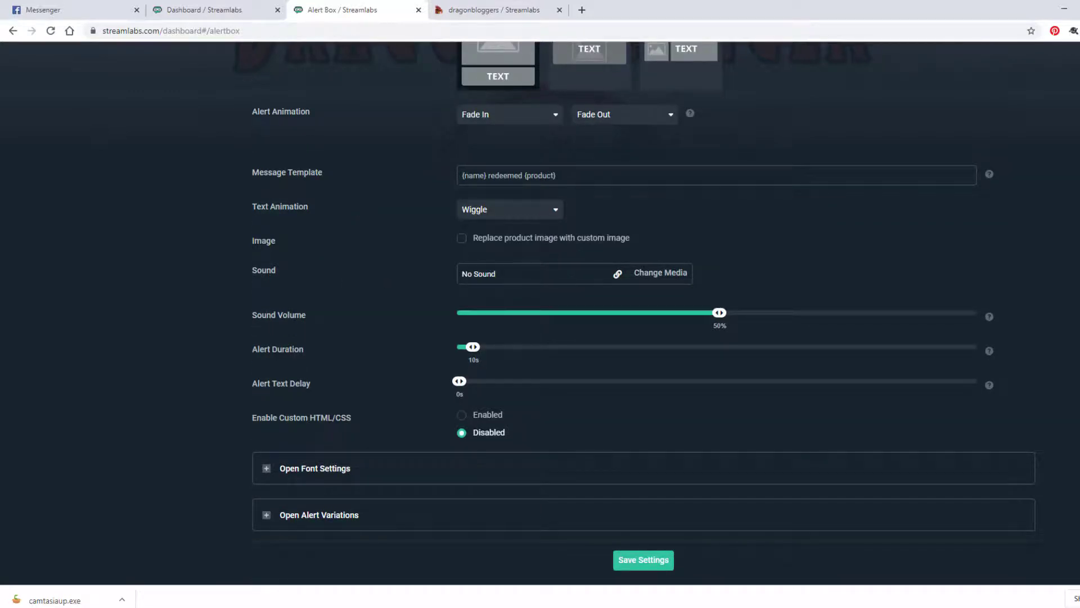
{"action": "left_click", "coordinate": [461, 237]}
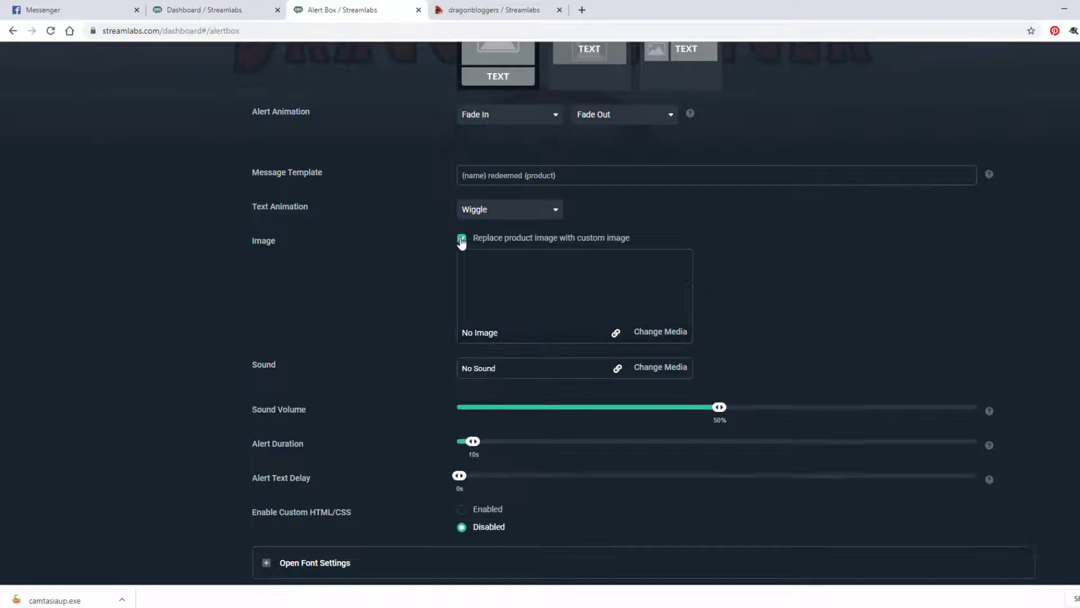
{"action": "left_click", "coordinate": [461, 237]}
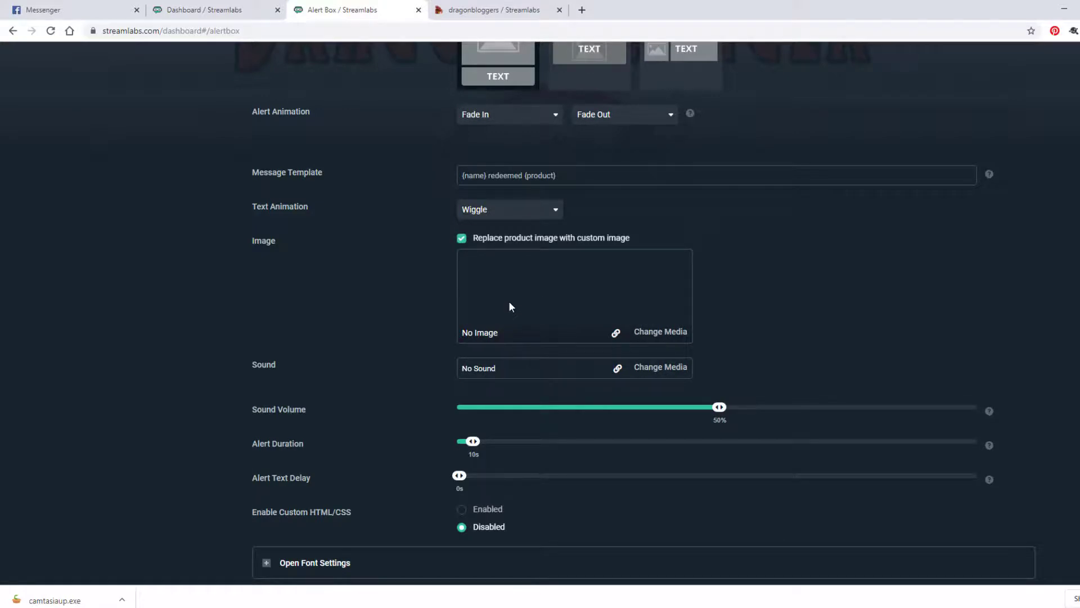
{"action": "left_click", "coordinate": [493, 10]}
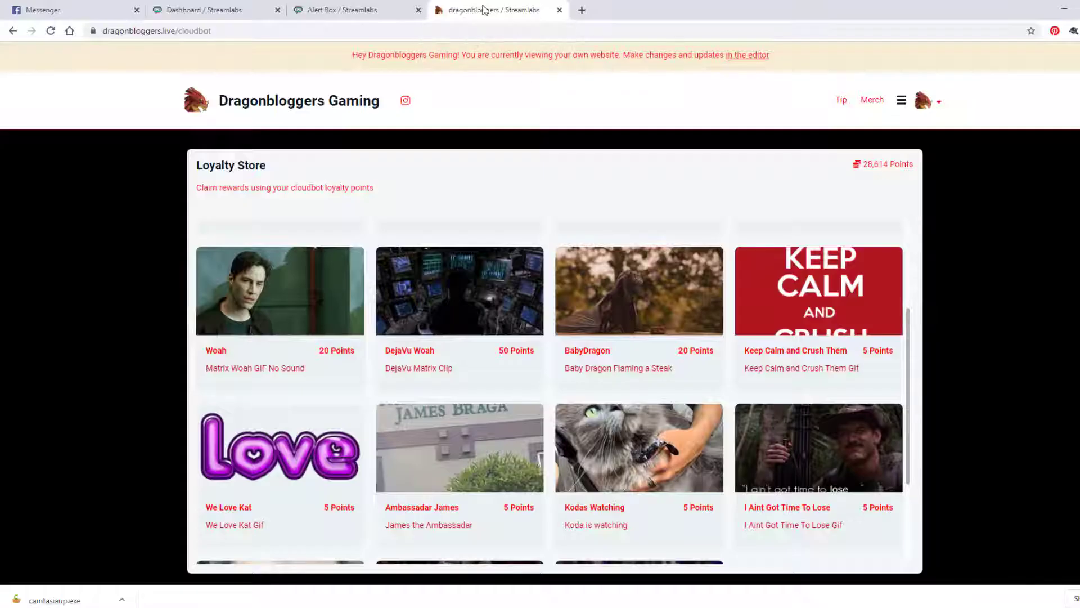
{"action": "left_click", "coordinate": [351, 10]}
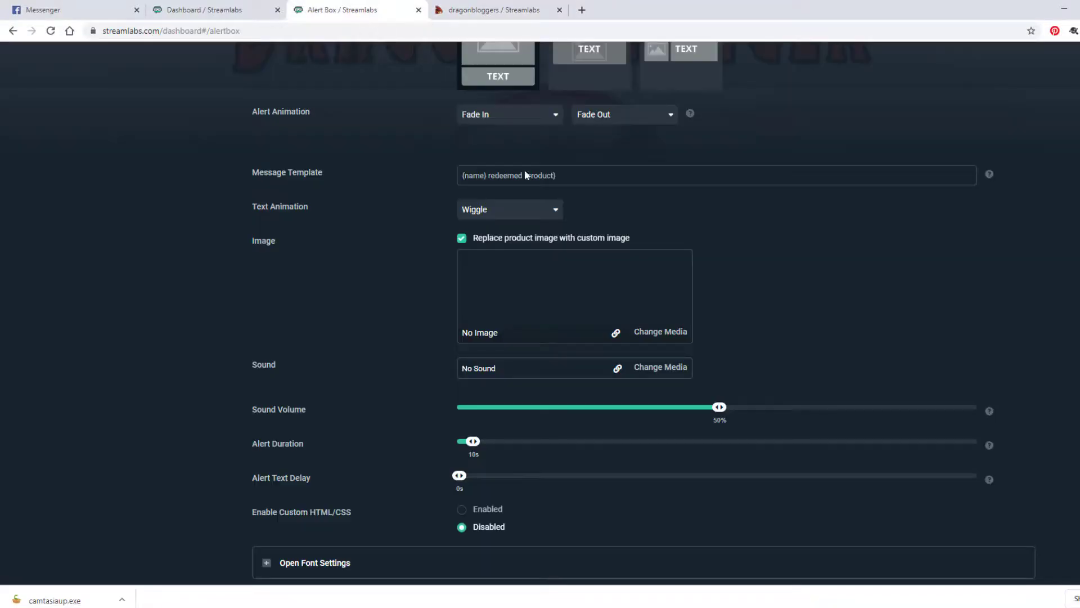
{"action": "left_click", "coordinate": [461, 238]}
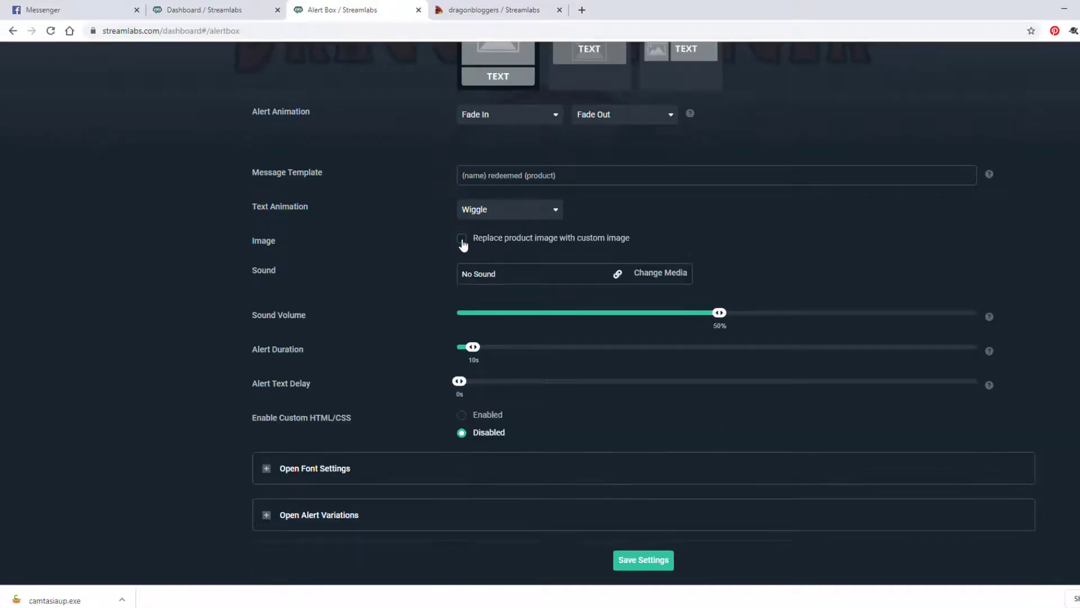
{"action": "left_click", "coordinate": [494, 10]}
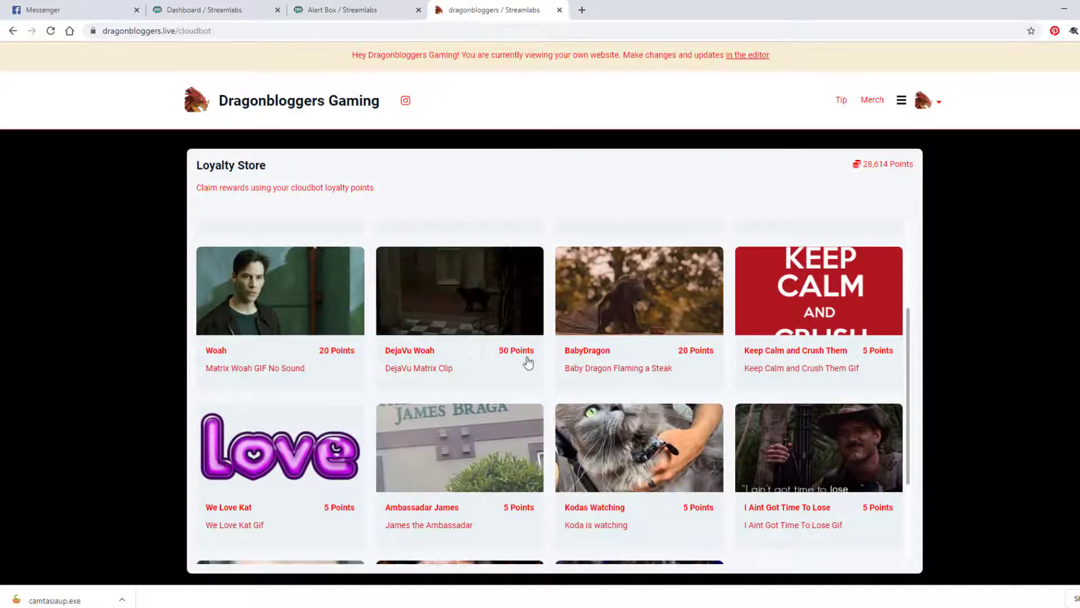
{"action": "left_click", "coordinate": [351, 10]}
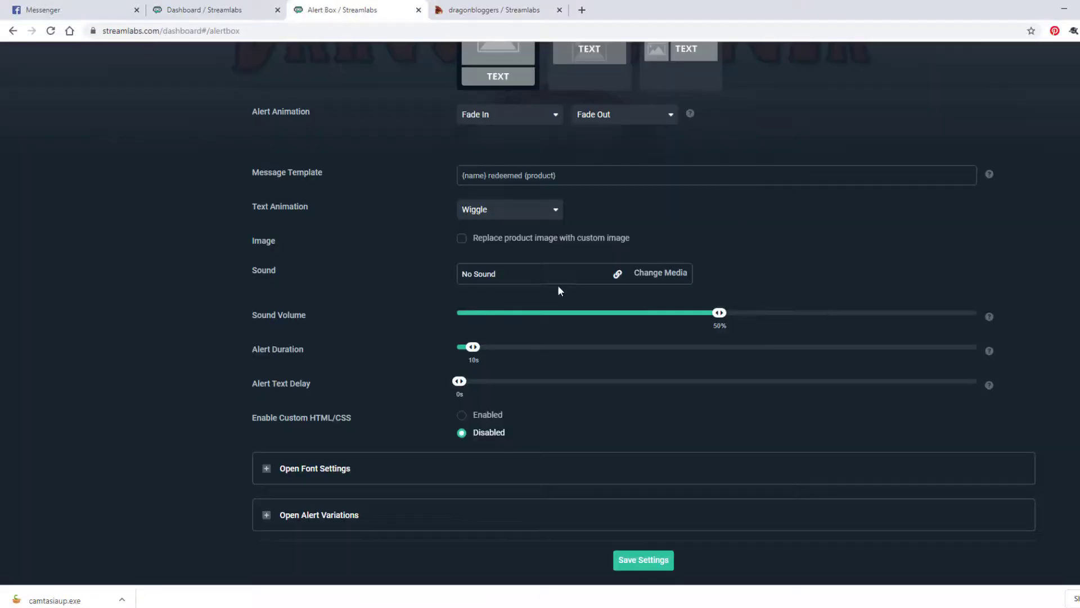
{"action": "left_click", "coordinate": [495, 11]}
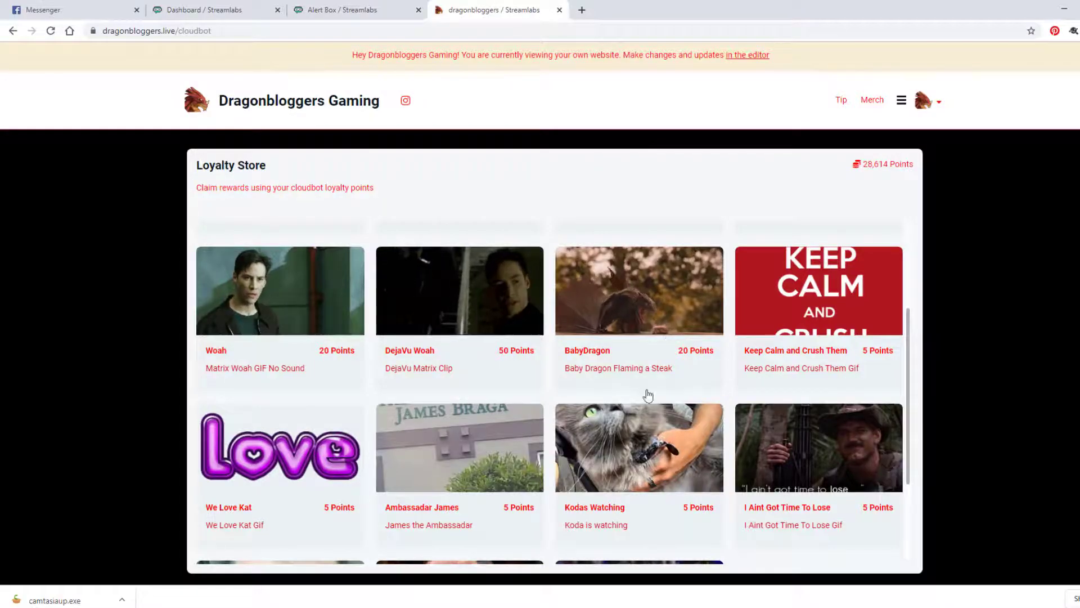
{"action": "left_click", "coordinate": [354, 10]}
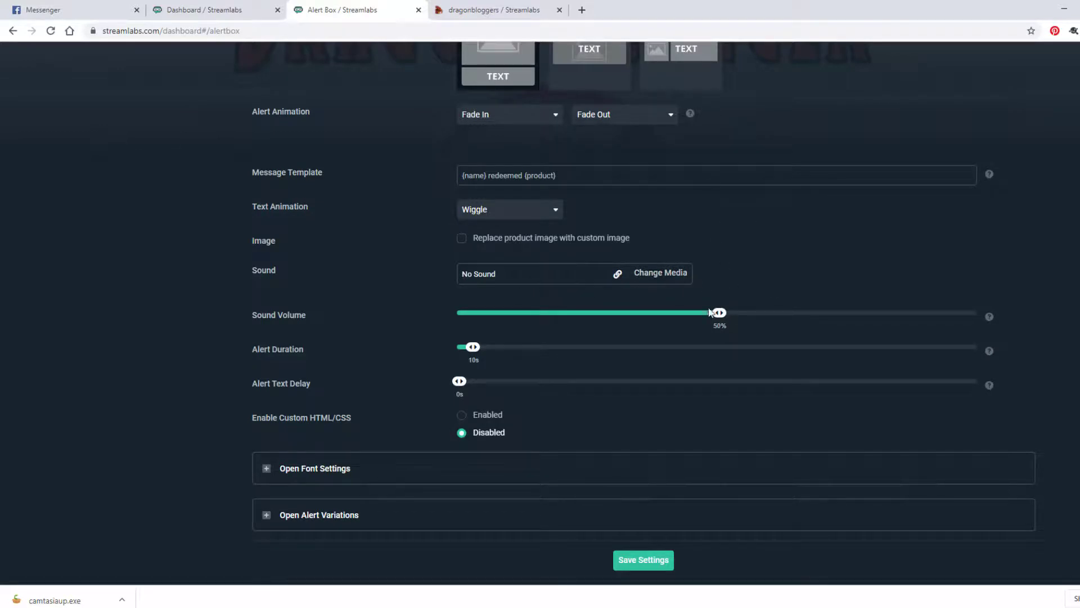
{"action": "mouse_move", "coordinate": [328, 318]}
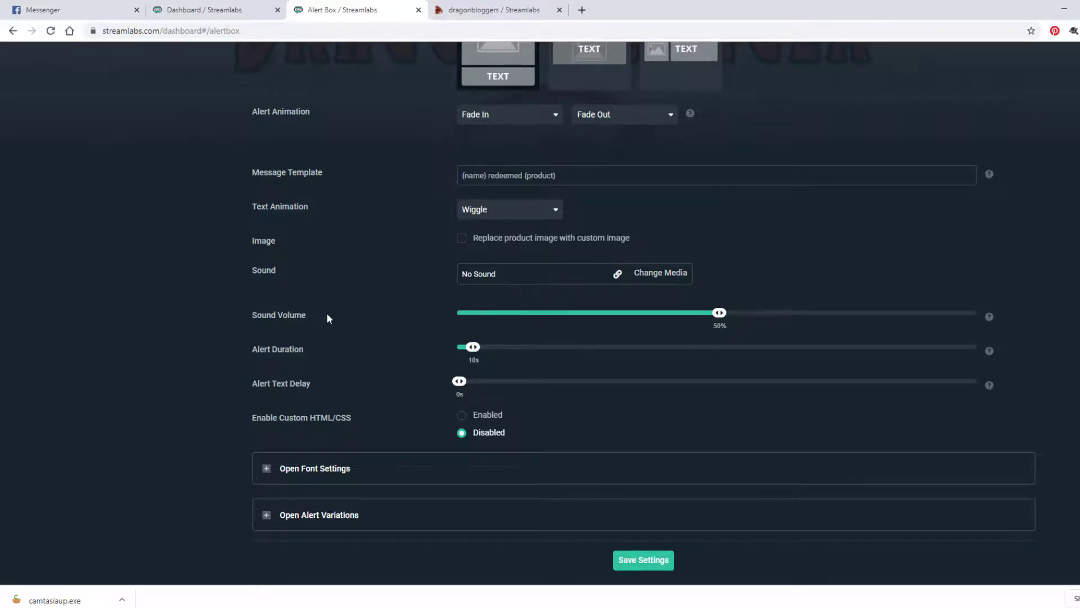
{"action": "left_click", "coordinate": [496, 11]}
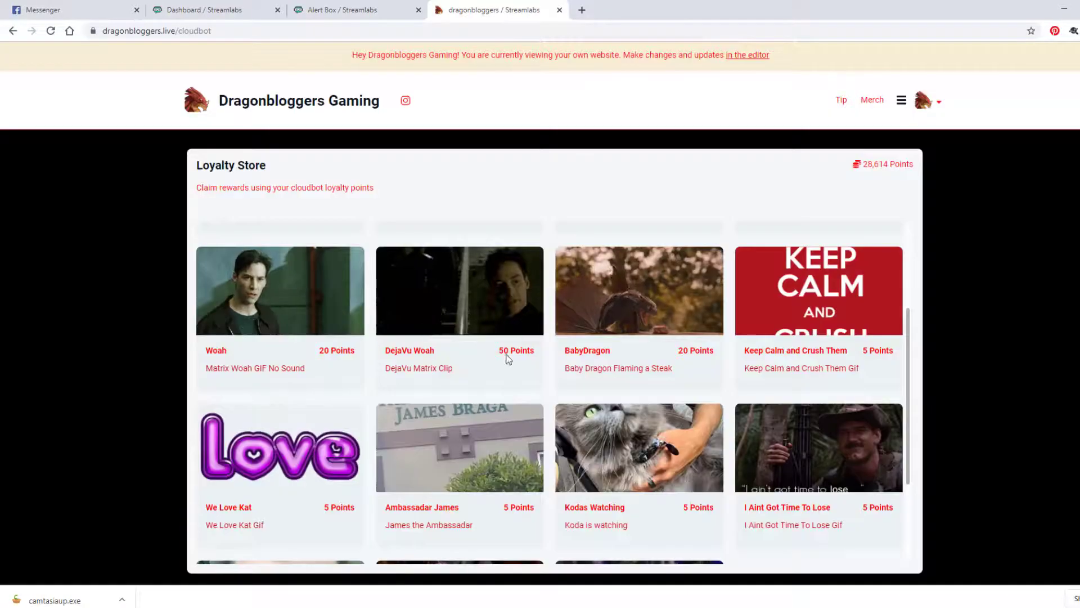
{"action": "left_click", "coordinate": [351, 10]}
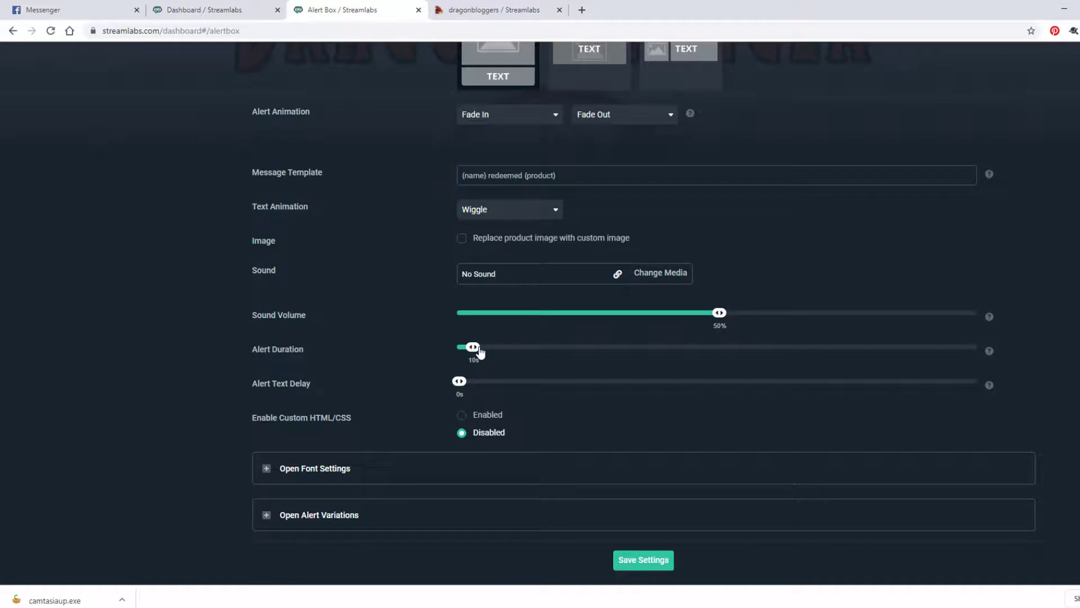
{"action": "left_click", "coordinate": [495, 10]}
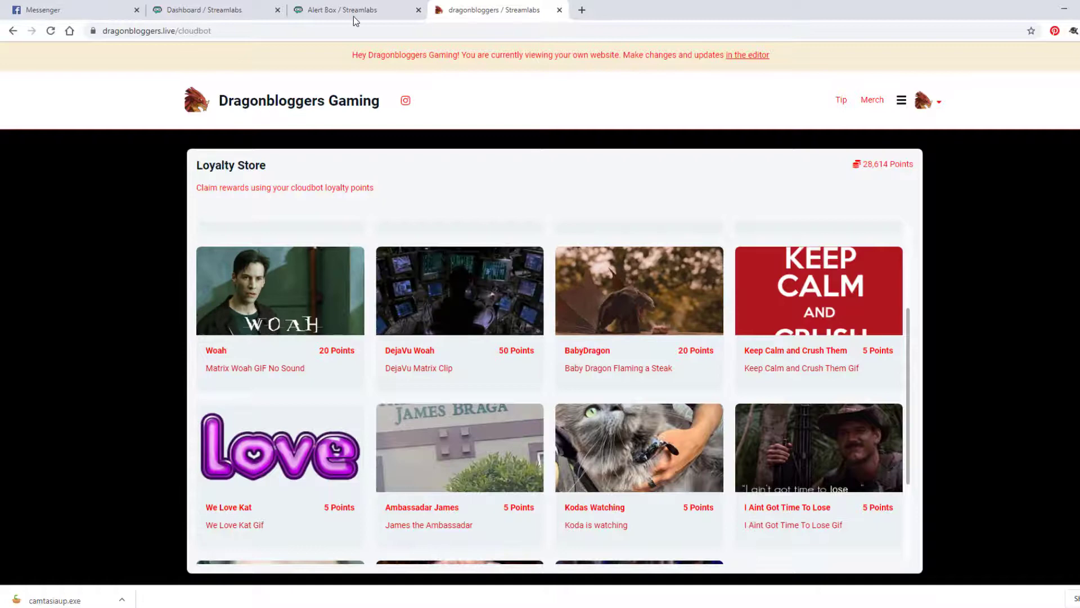
{"action": "left_click", "coordinate": [340, 10]}
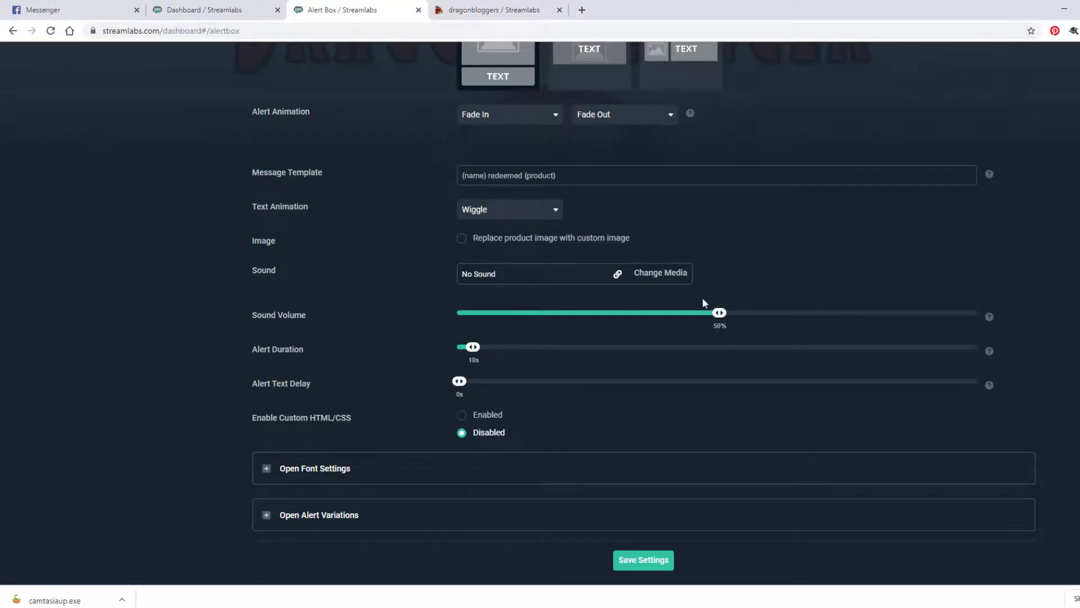
{"action": "mouse_move", "coordinate": [272, 520]}
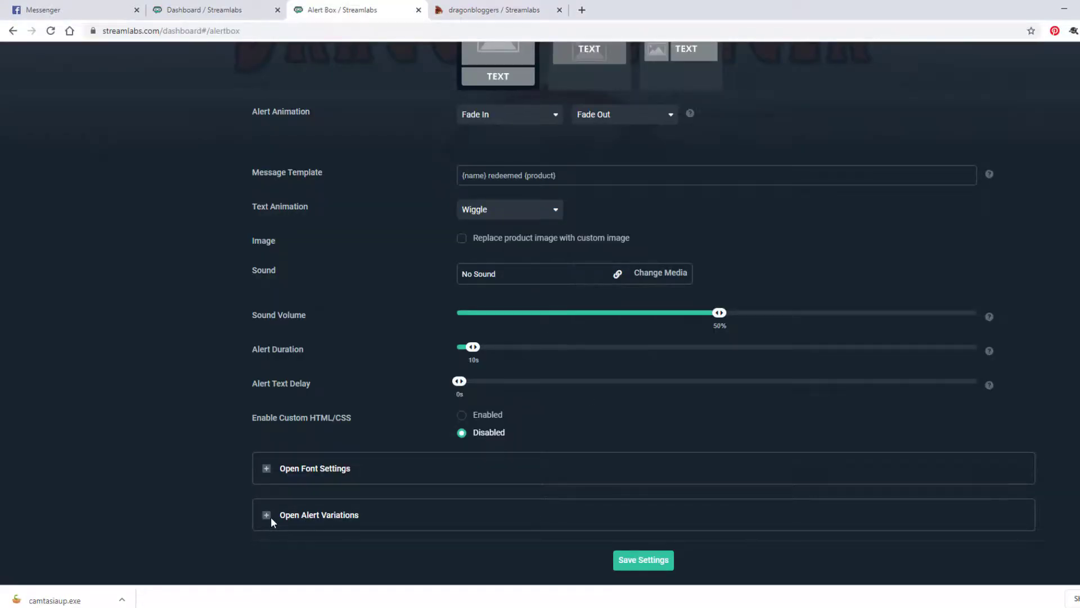
{"action": "left_click", "coordinate": [265, 515]}
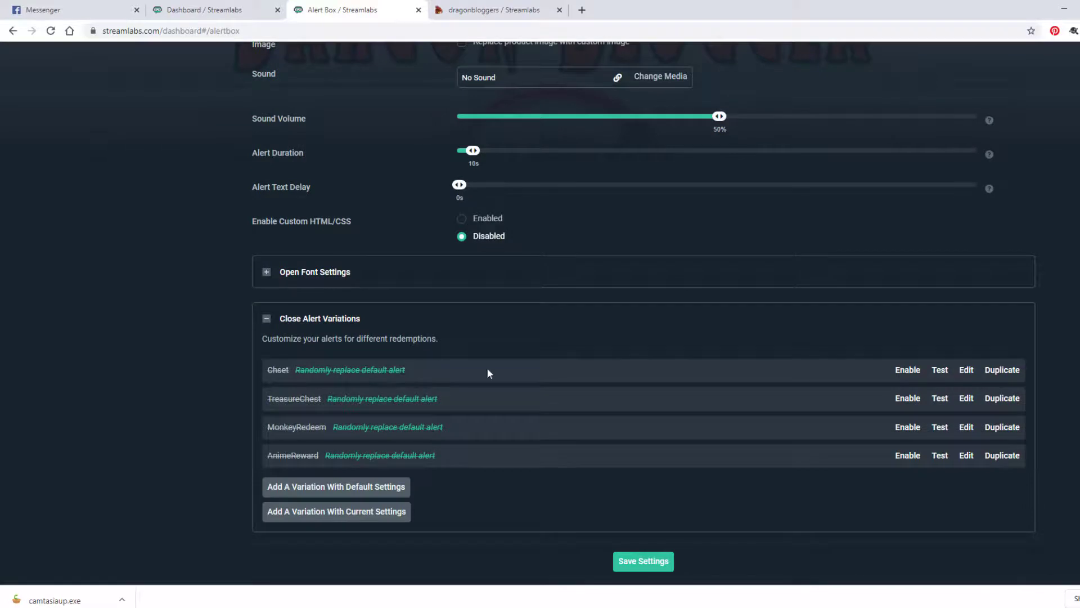
{"action": "mouse_move", "coordinate": [479, 376]}
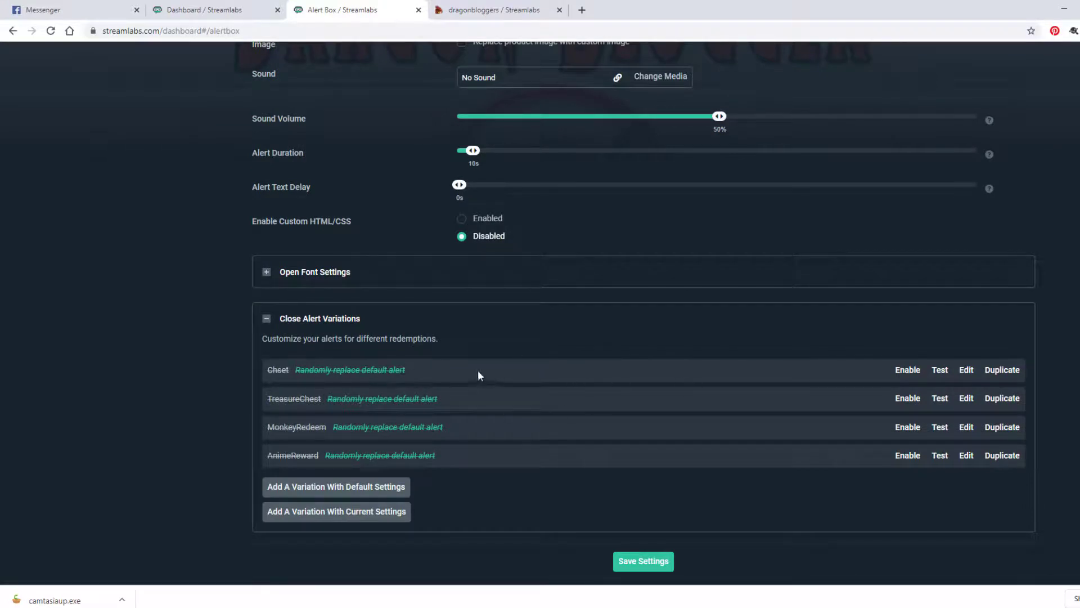
{"action": "left_click", "coordinate": [496, 10]}
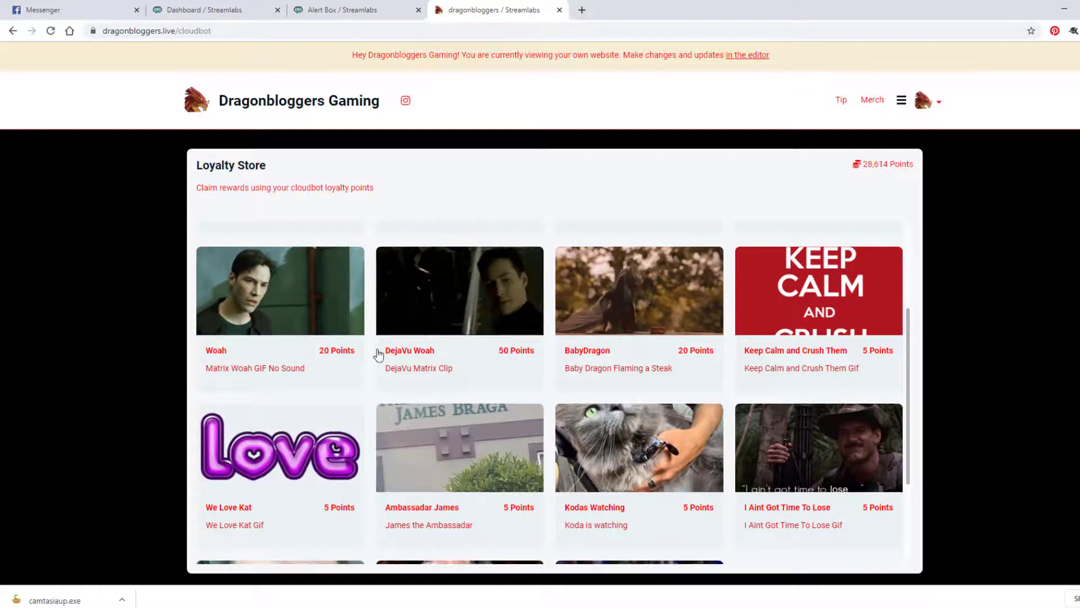
{"action": "left_click", "coordinate": [356, 10]}
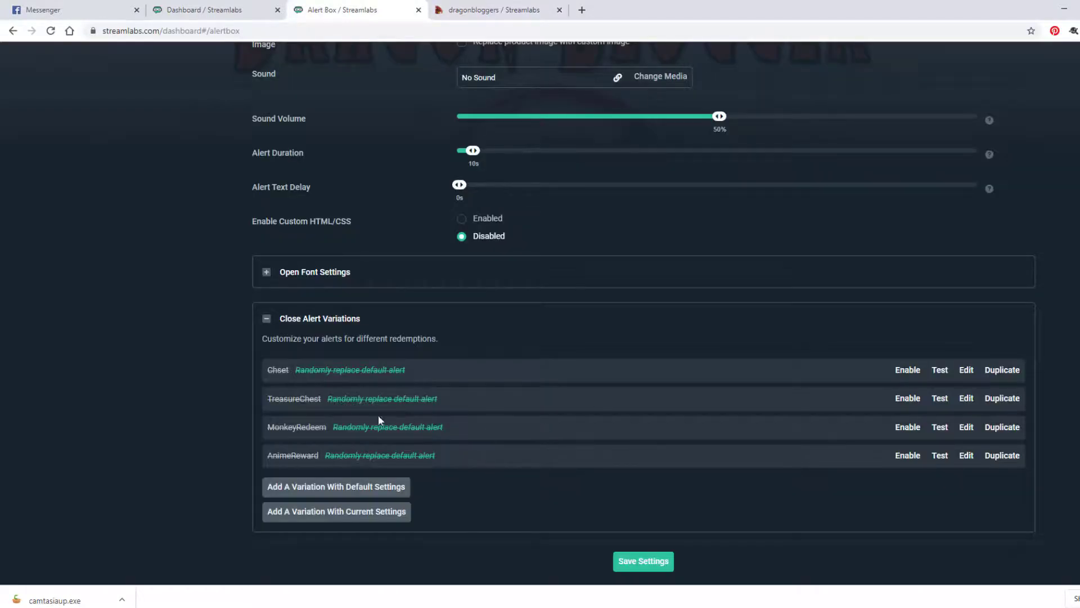
{"action": "mouse_move", "coordinate": [833, 474]}
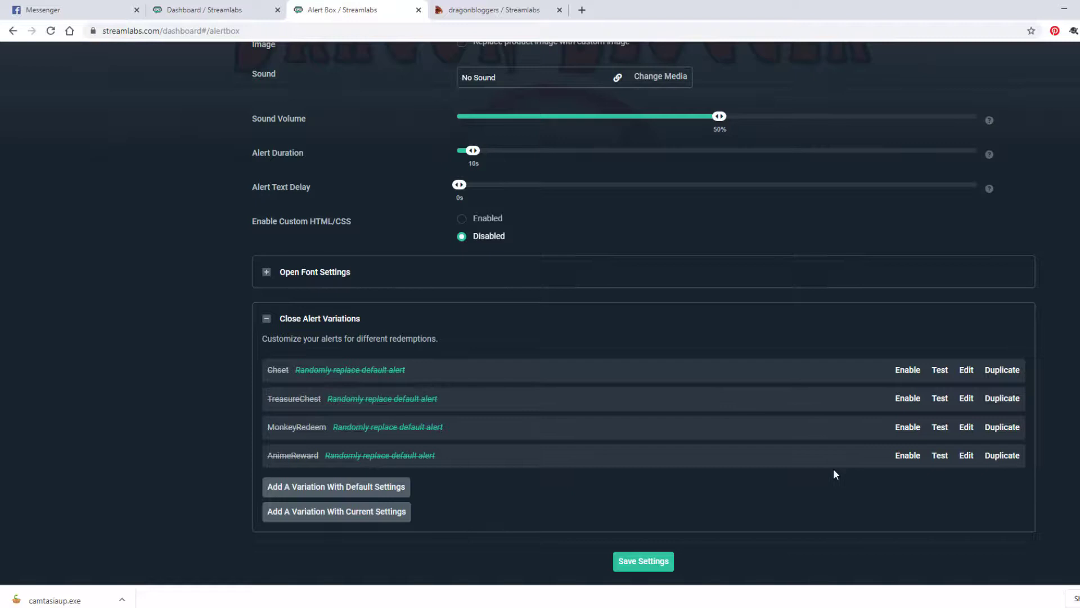
{"action": "mouse_move", "coordinate": [281, 323]}
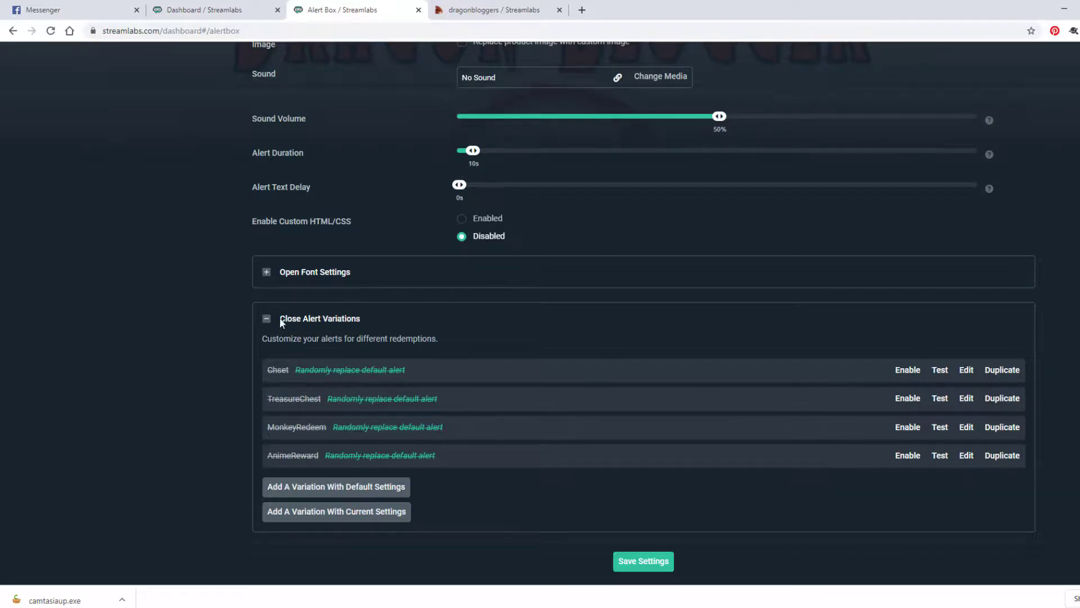
{"action": "left_click", "coordinate": [266, 318]}
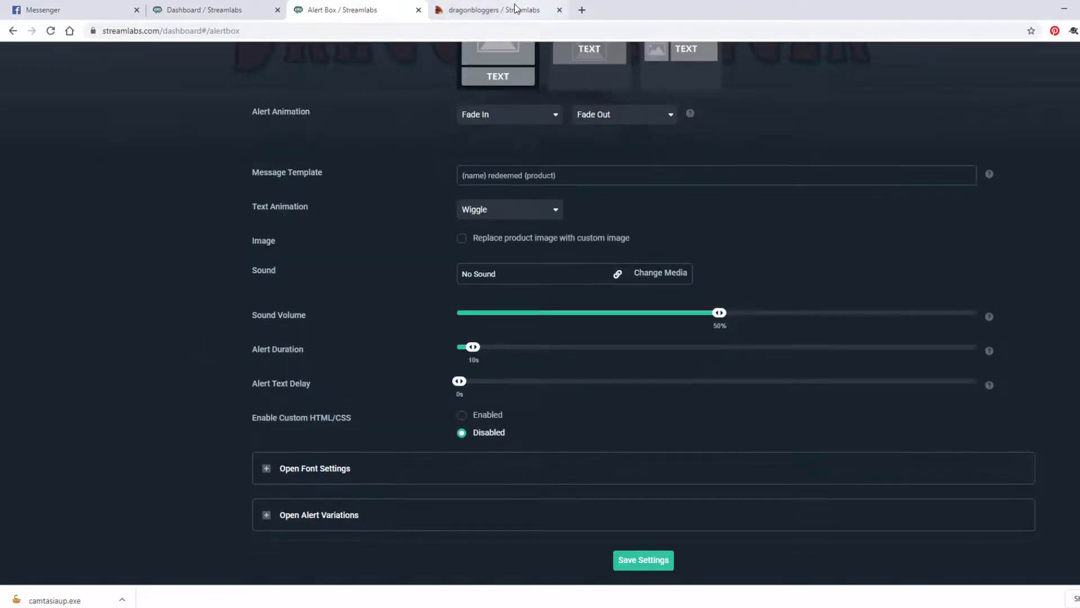
Redeem the Frustrated reward for 5 points on dragonbloggers.live, then reopen the dashboard's Cloudbot store items
{"action": "left_click", "coordinate": [493, 10]}
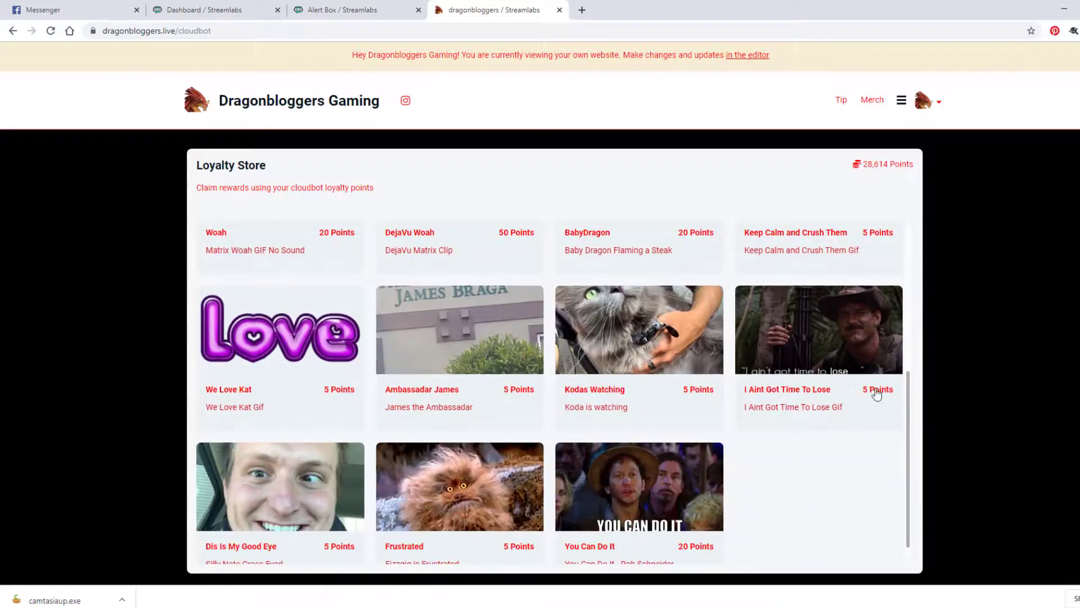
{"action": "left_click", "coordinate": [458, 486]}
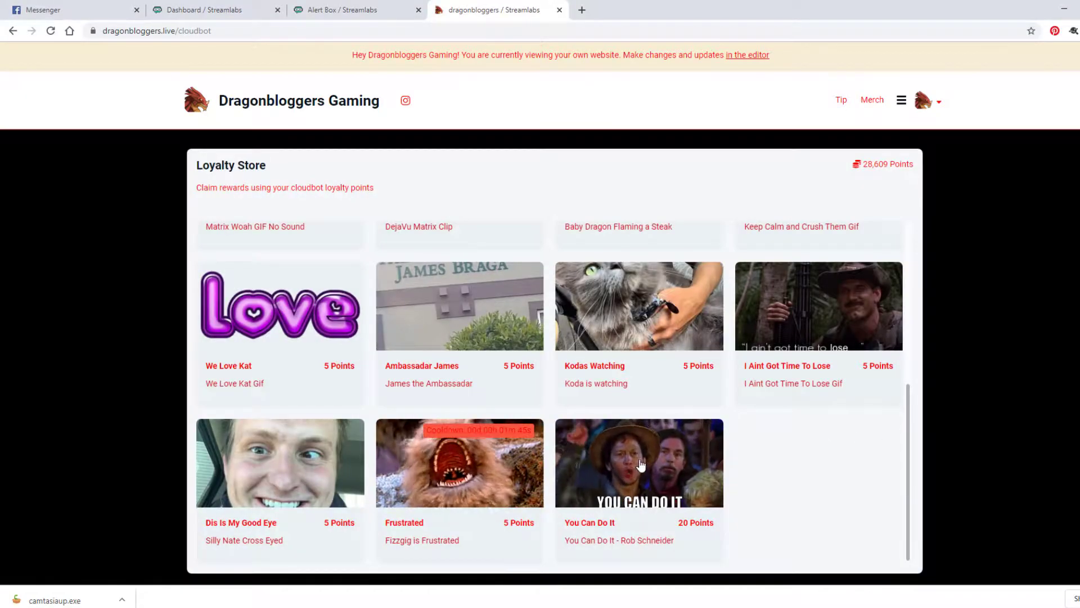
{"action": "left_click", "coordinate": [638, 463]}
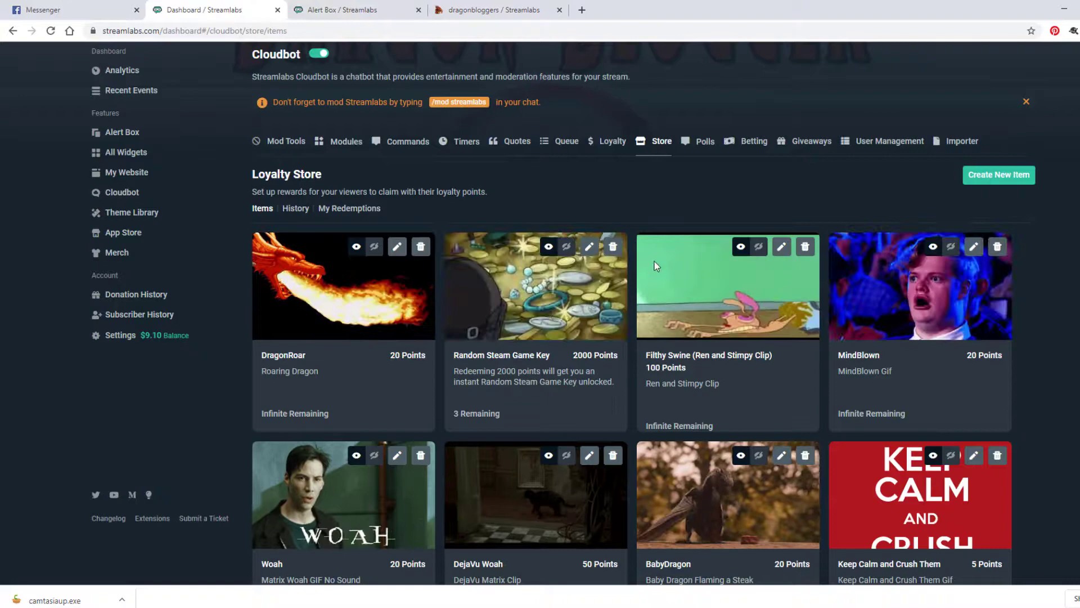
{"action": "scroll", "scroll_direction": "down", "scroll_amount": 3}
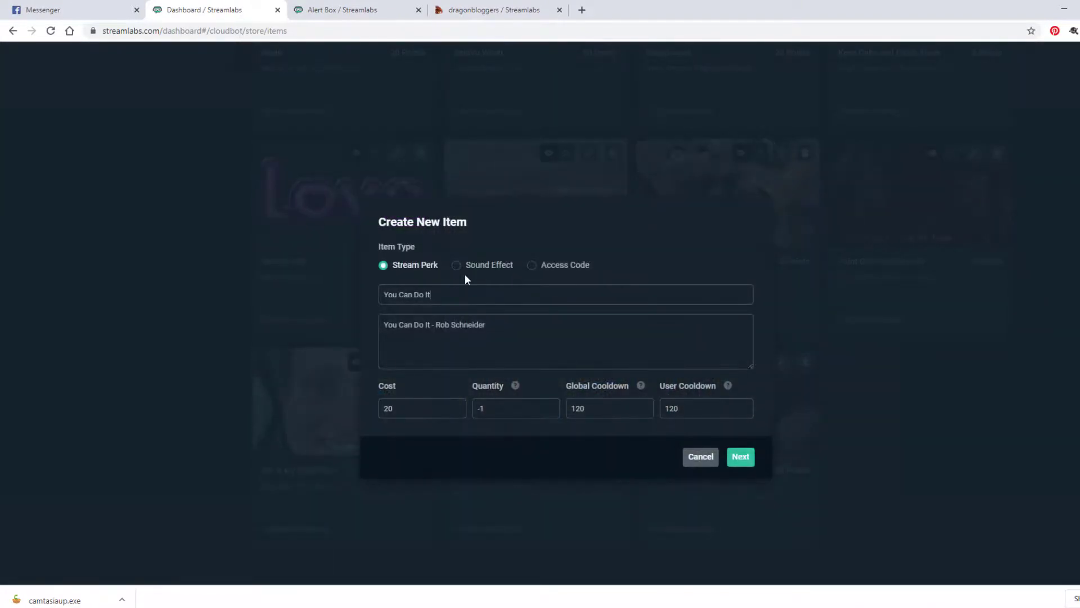
{"action": "left_click", "coordinate": [740, 456]}
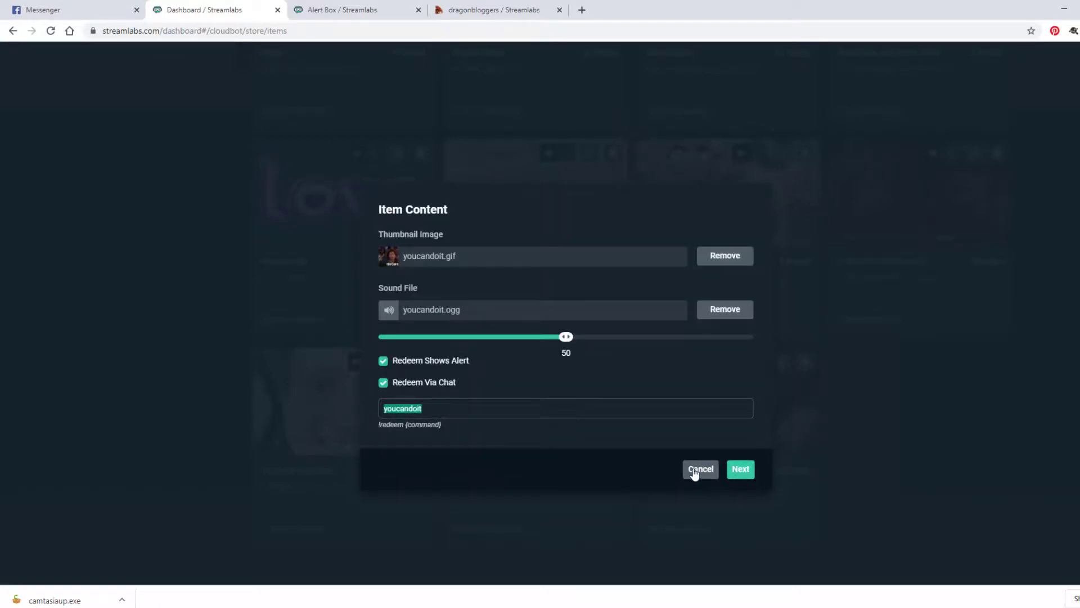
{"action": "left_click", "coordinate": [698, 469]}
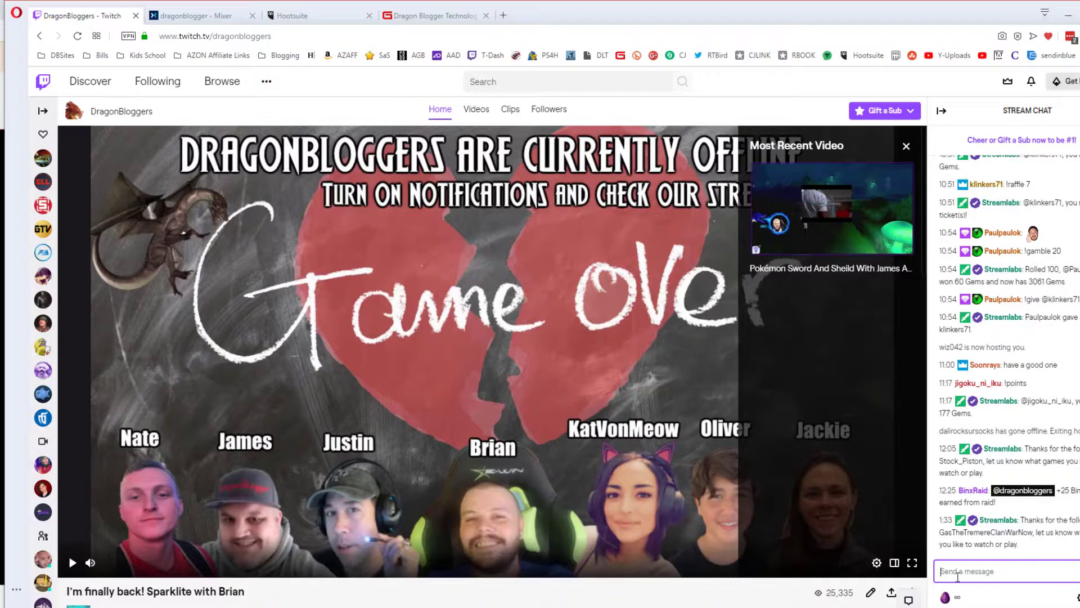
Send '!redeem youcandoit' in the Twitch stream chat to redeem the You Can Do It item
{"action": "type", "text": "!redeem youcandoit"}
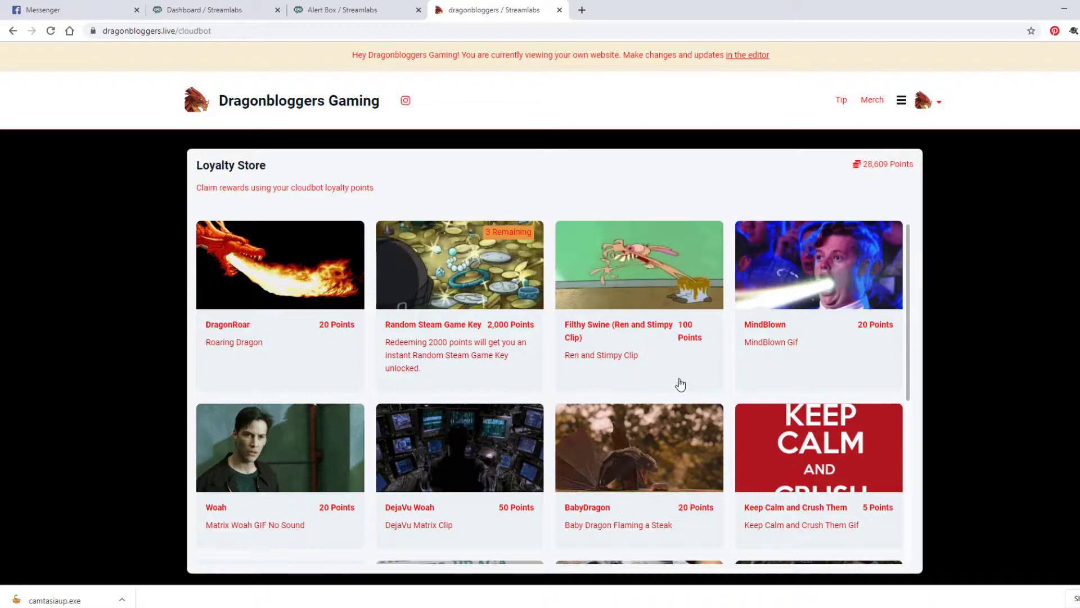
Scroll the public store down to You Can Do It, then return to the Alert Box settings
{"action": "scroll", "scroll_direction": "down", "scroll_amount": 3}
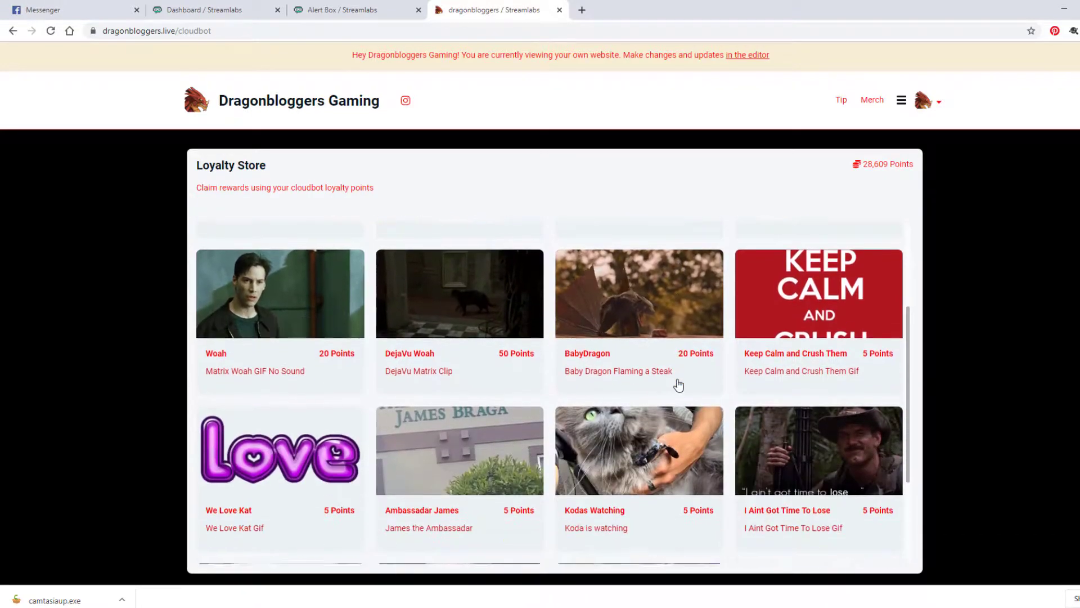
{"action": "scroll", "scroll_direction": "down", "scroll_amount": 3}
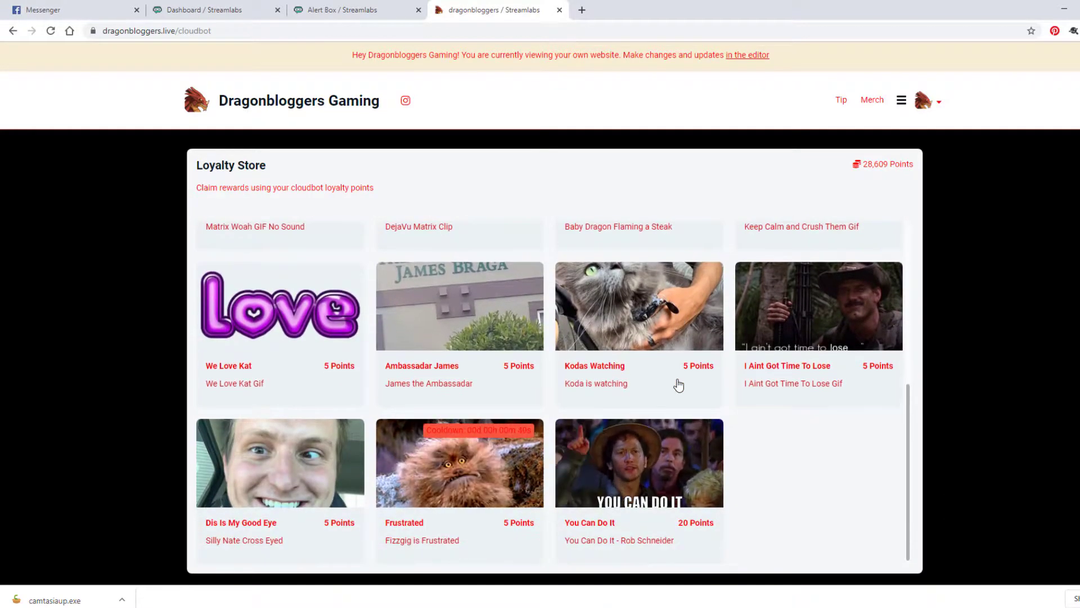
{"action": "scroll", "scroll_direction": "down", "scroll_amount": 3}
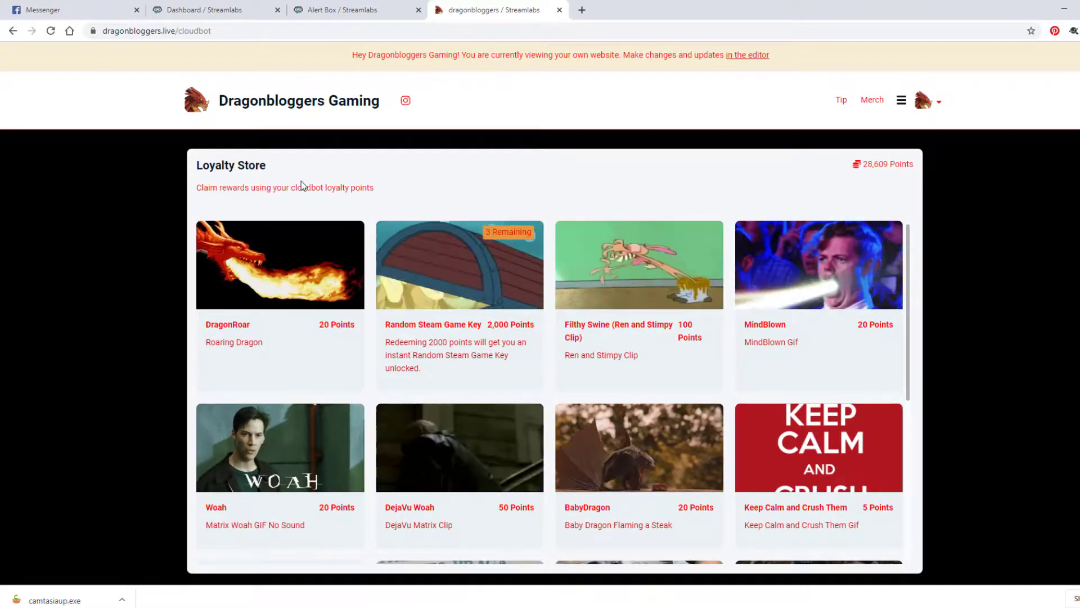
{"action": "left_click", "coordinate": [354, 10]}
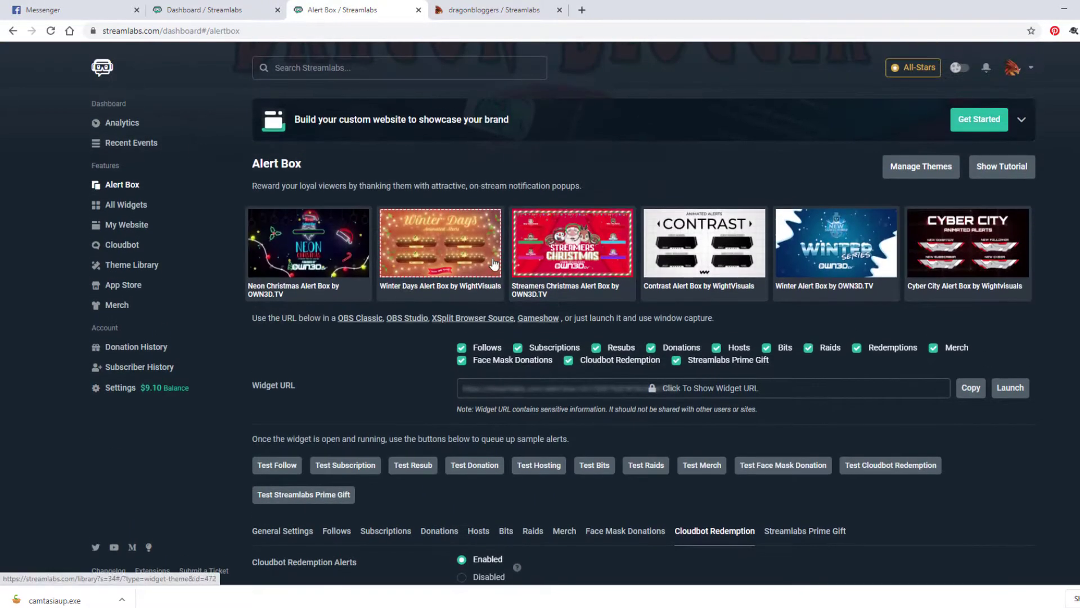
{"action": "scroll", "scroll_direction": "down", "scroll_amount": 3}
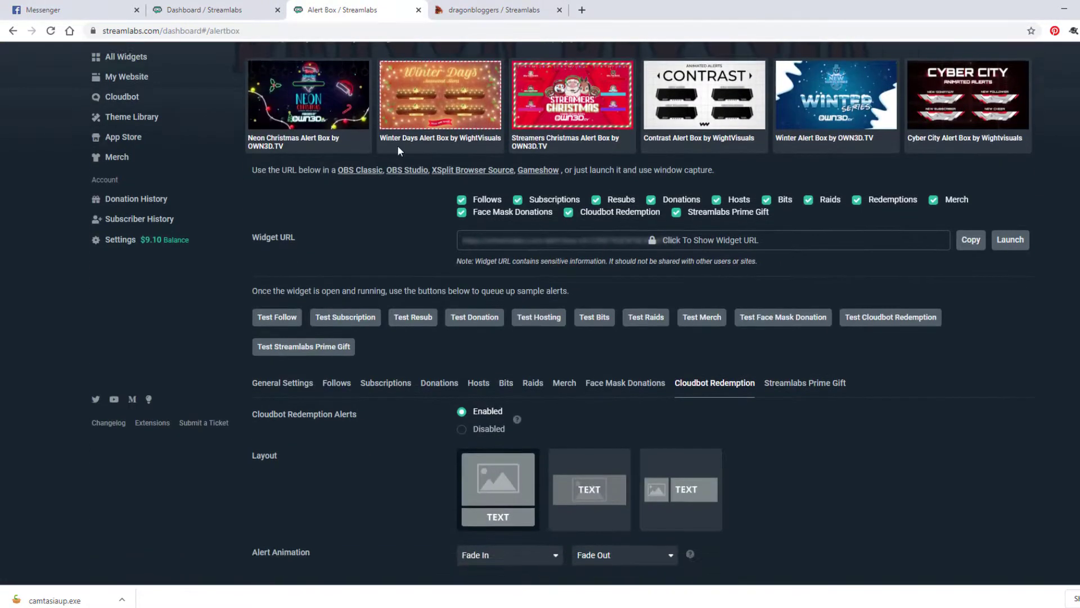